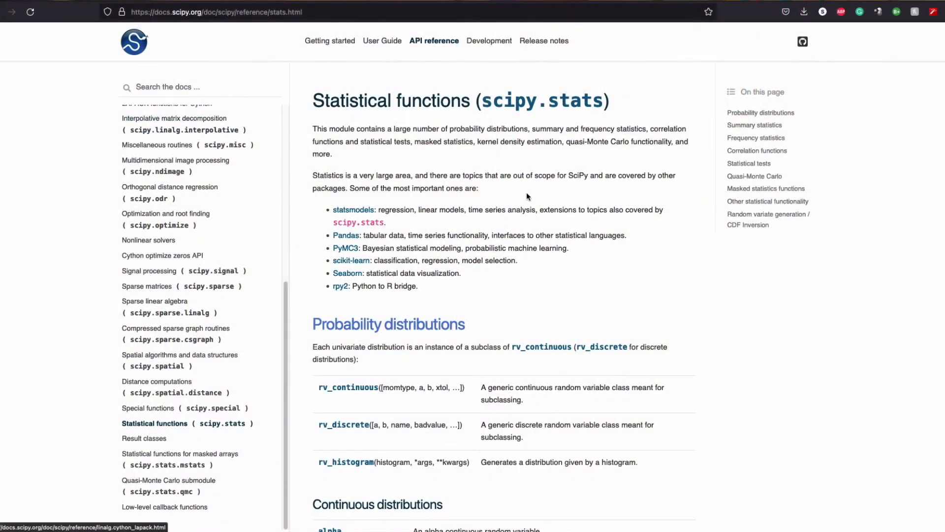
- Scroll through the statsmodels Introduction OLS example down to its Regression Results summary
{"action": "scroll", "scroll_direction": "down", "scroll_amount": 3}
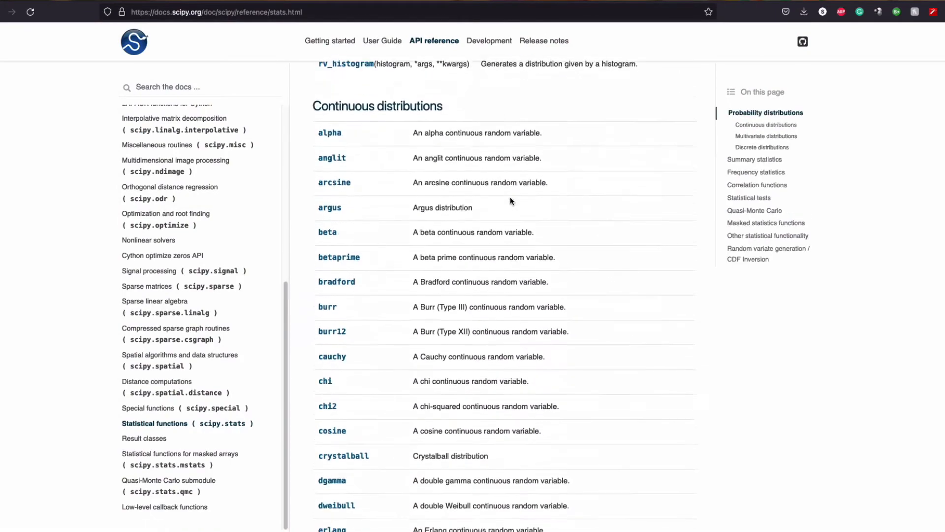
{"action": "scroll", "scroll_direction": "down", "scroll_amount": 3}
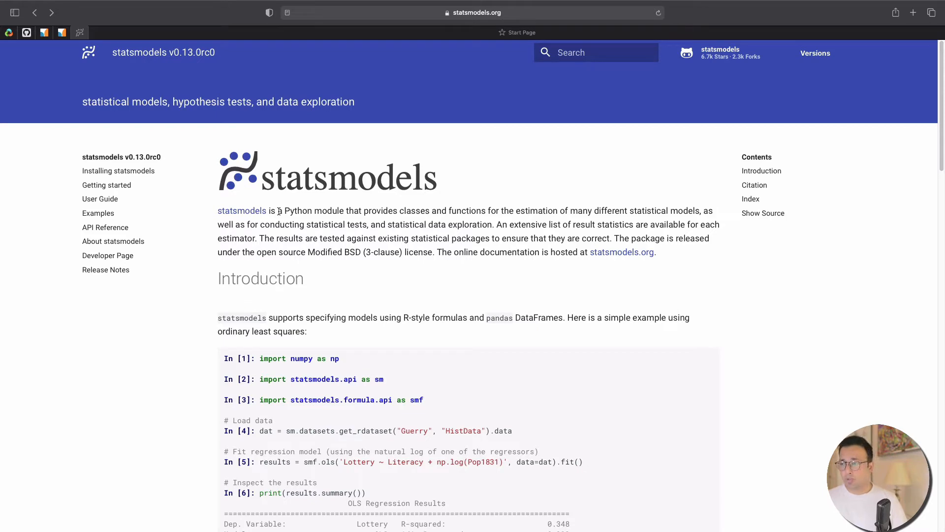
{"action": "mouse_move", "coordinate": [323, 235]}
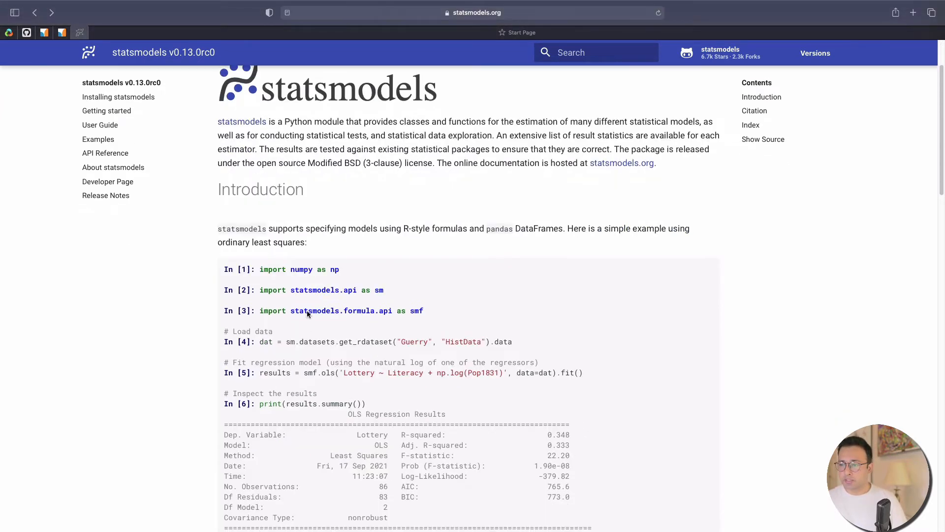
{"action": "scroll", "scroll_direction": "down", "scroll_amount": 3}
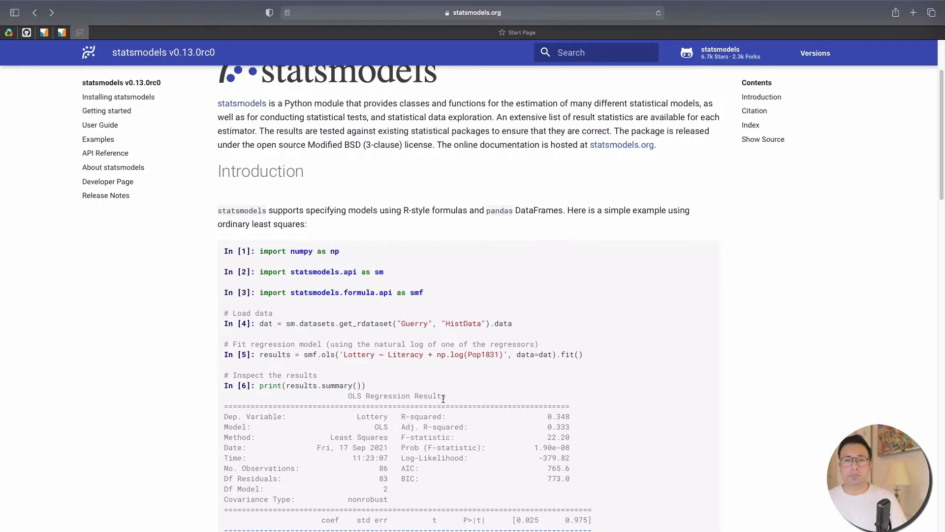
{"action": "mouse_move", "coordinate": [394, 348]}
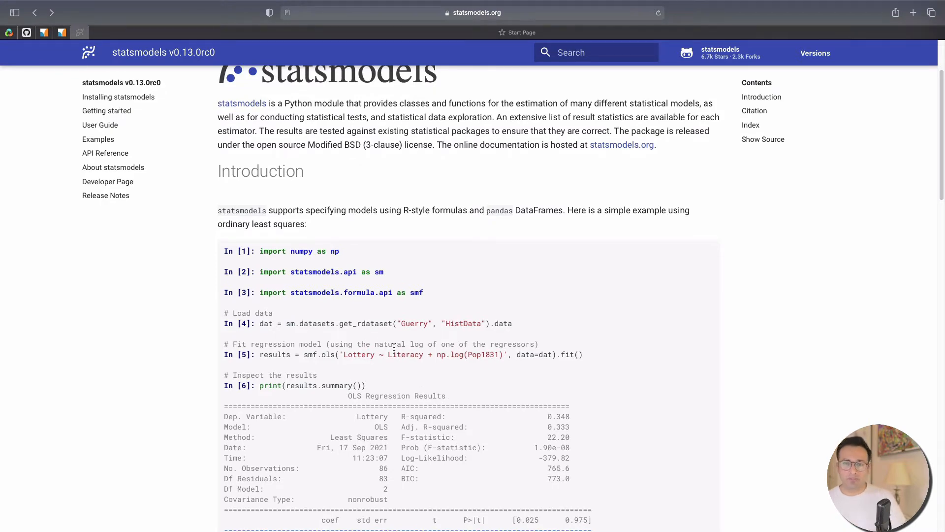
{"action": "scroll", "scroll_direction": "down", "scroll_amount": 3}
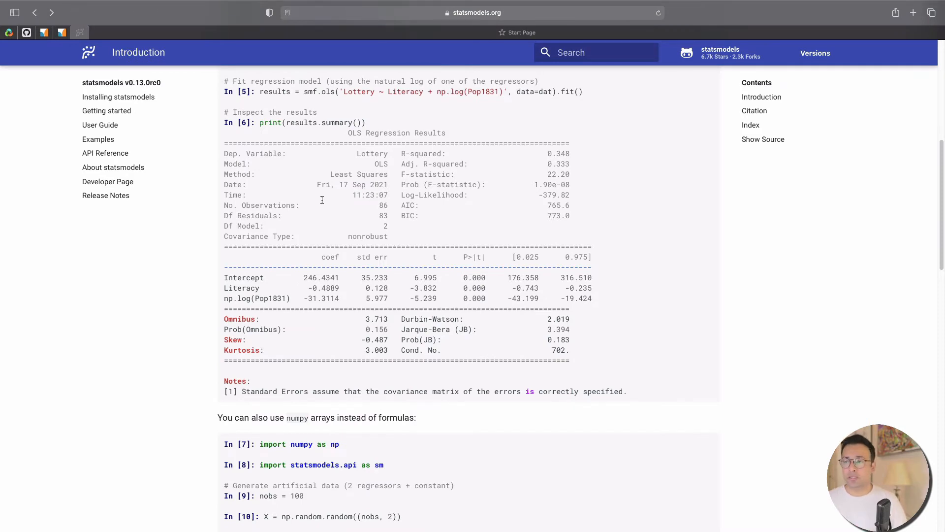
{"action": "scroll", "scroll_direction": "up", "scroll_amount": 3}
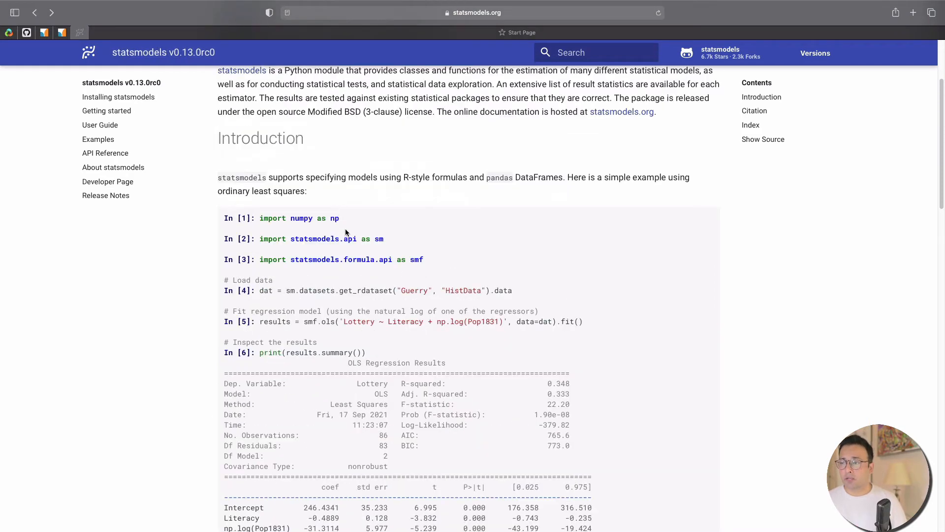
{"action": "scroll", "scroll_direction": "down", "scroll_amount": 3}
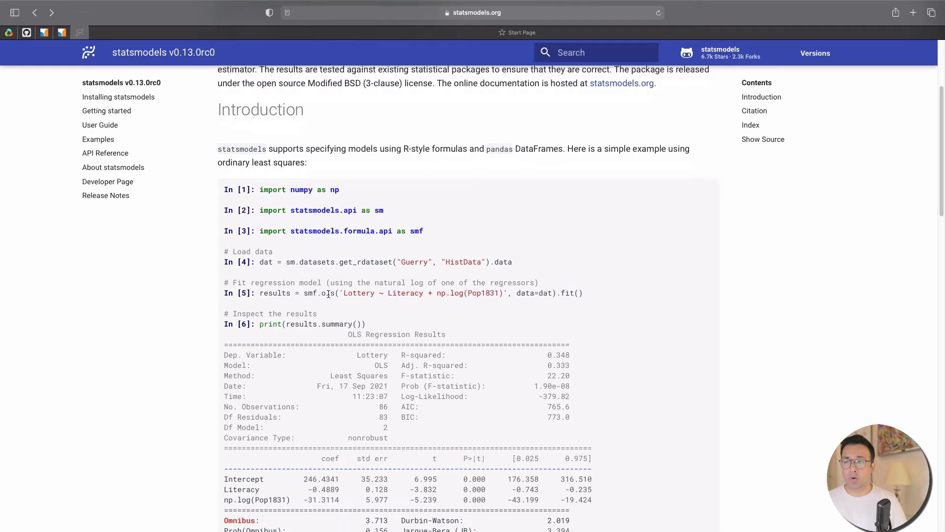
{"action": "scroll", "scroll_direction": "down", "scroll_amount": 3}
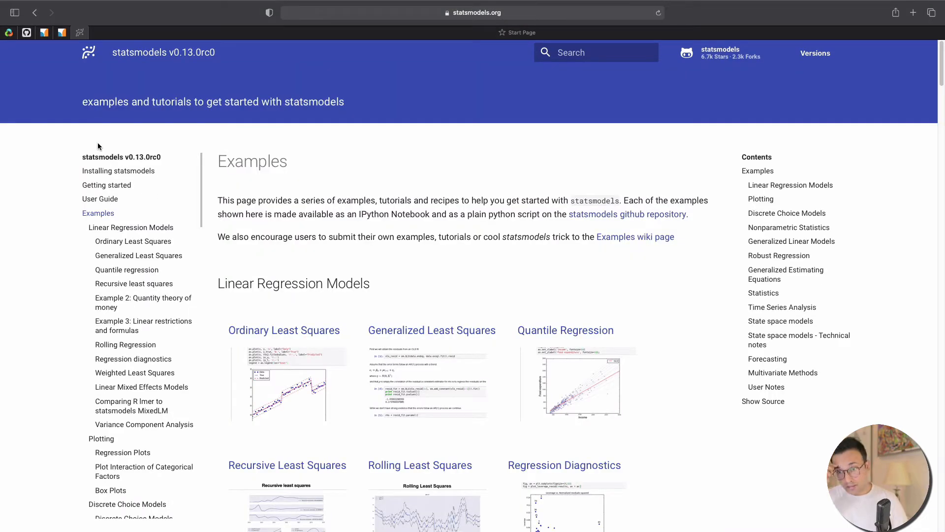
{"action": "mouse_move", "coordinate": [99, 144]}
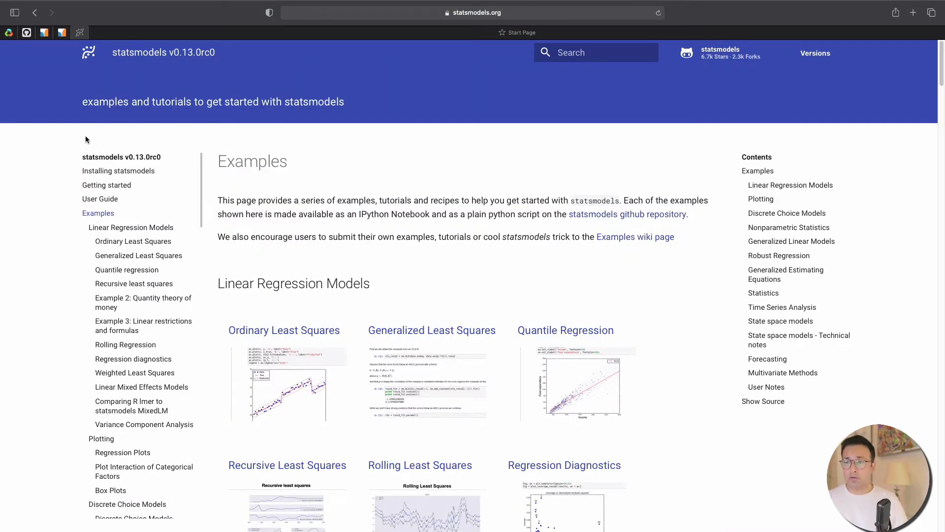
- Scroll the Examples gallery past GLMs, robust regression and statistics to Time Series Analysis
{"action": "scroll", "scroll_direction": "down", "scroll_amount": 3}
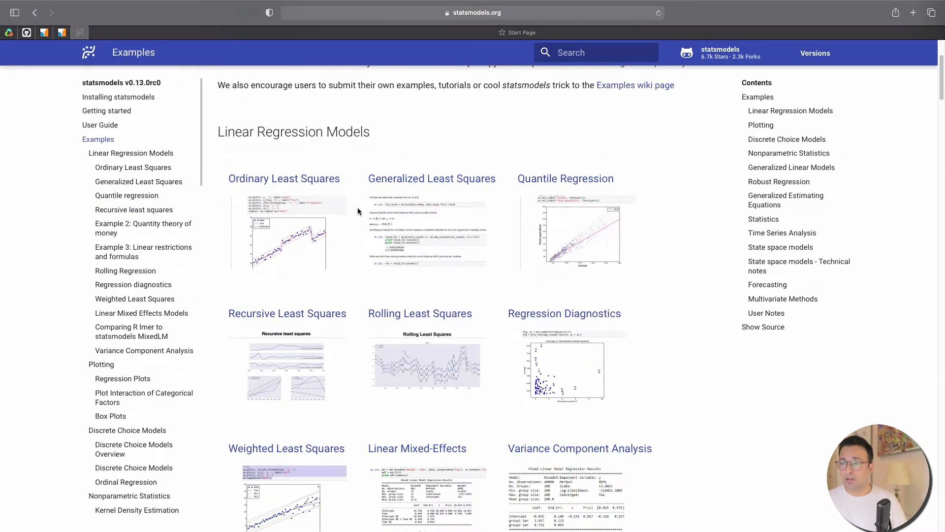
{"action": "scroll", "scroll_direction": "down", "scroll_amount": 3}
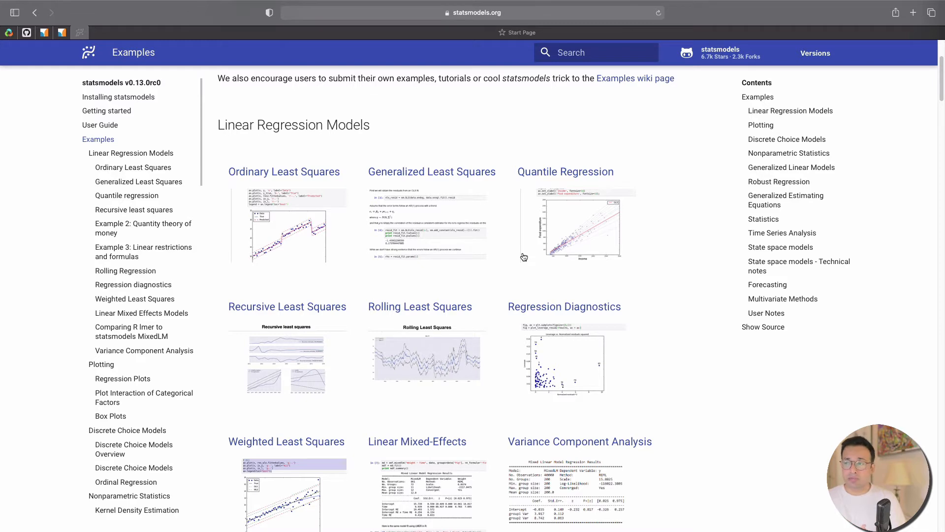
{"action": "scroll", "scroll_direction": "down", "scroll_amount": 3}
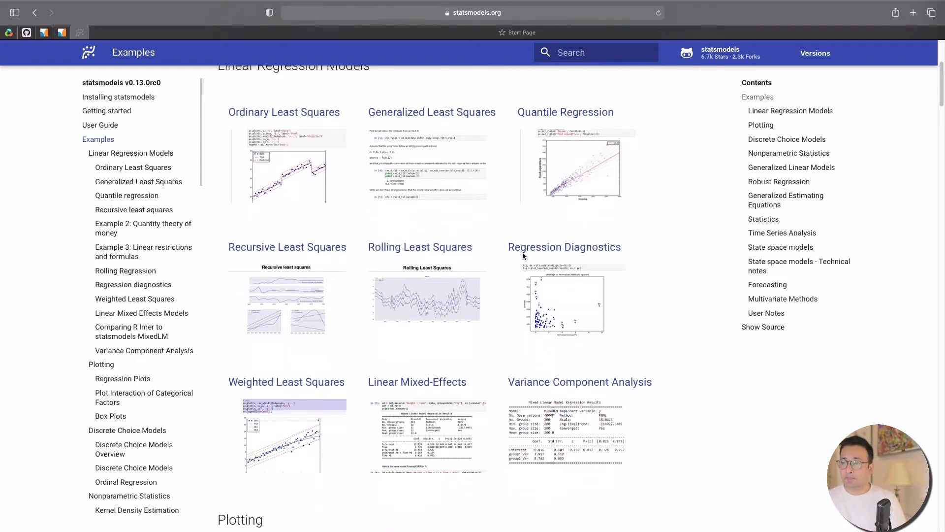
{"action": "scroll", "scroll_direction": "down", "scroll_amount": 3}
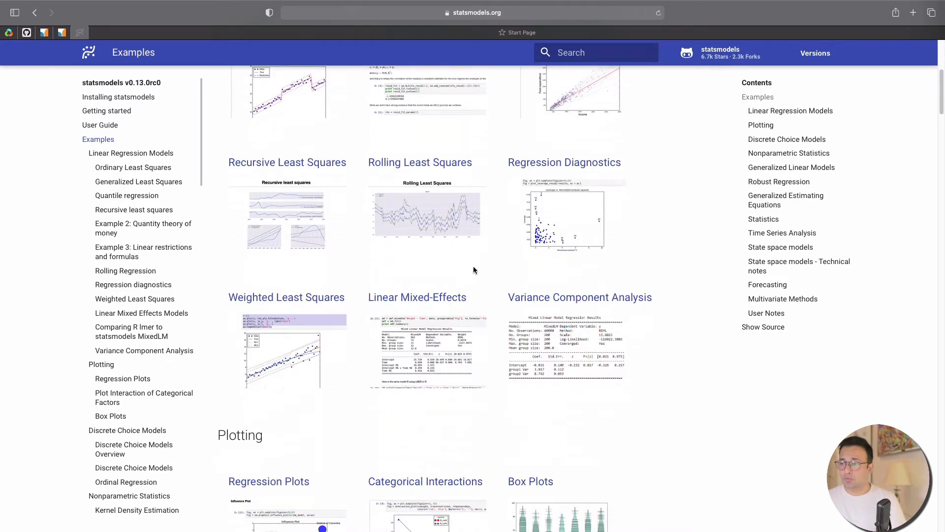
{"action": "scroll", "scroll_direction": "down", "scroll_amount": 3}
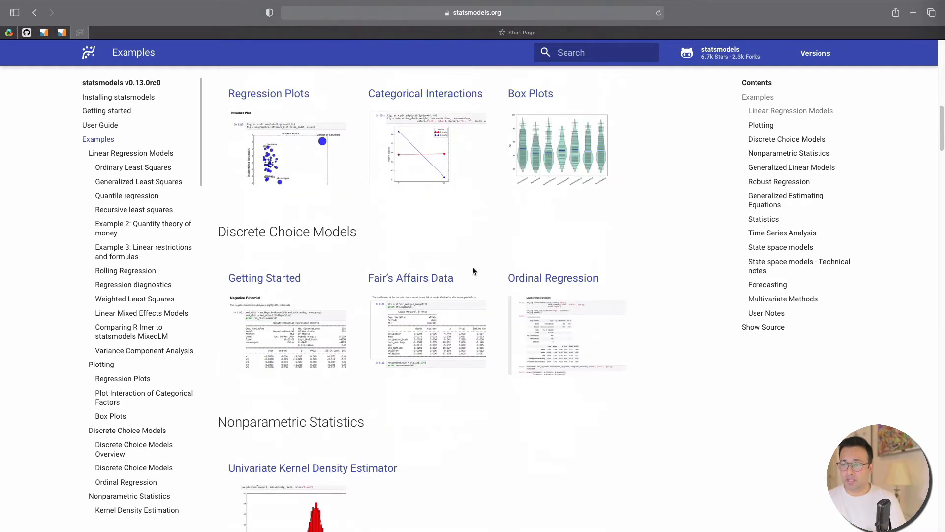
{"action": "scroll", "scroll_direction": "down", "scroll_amount": 3}
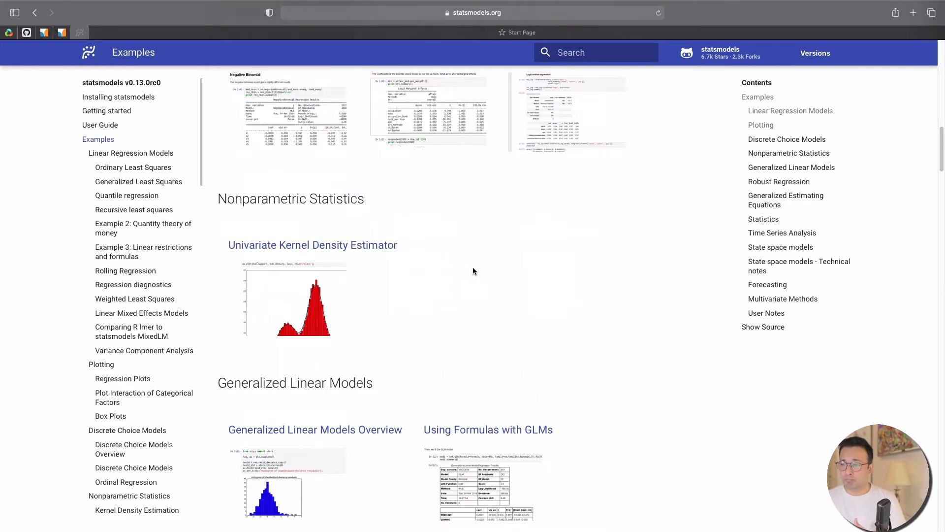
{"action": "scroll", "scroll_direction": "down", "scroll_amount": 3}
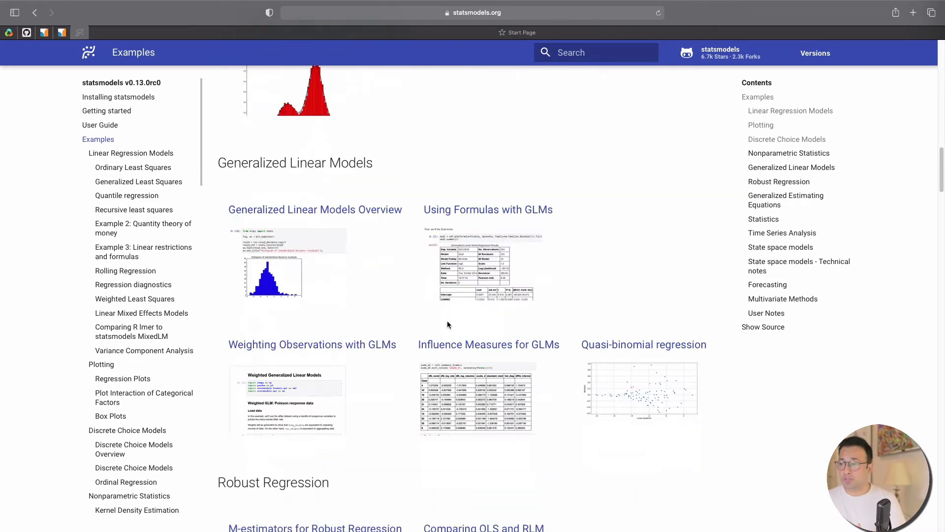
{"action": "scroll", "scroll_direction": "down", "scroll_amount": 3}
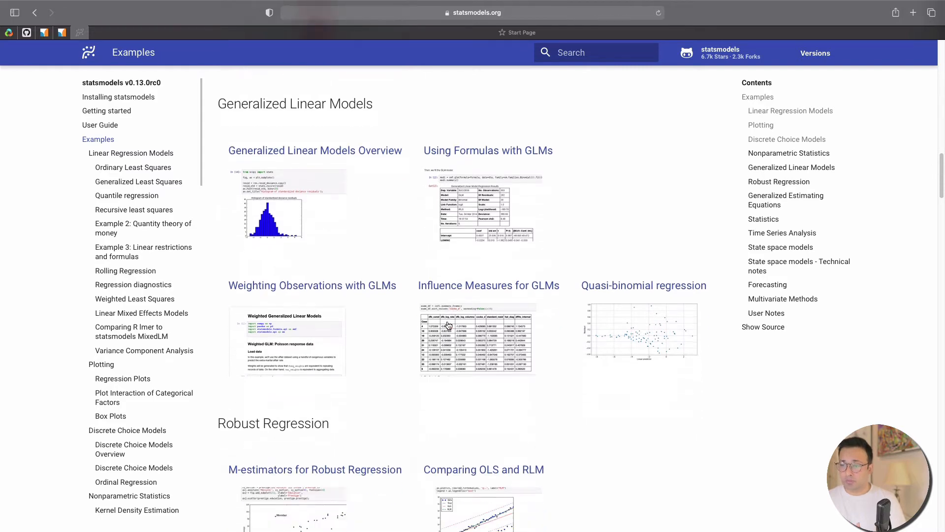
{"action": "scroll", "scroll_direction": "down", "scroll_amount": 3}
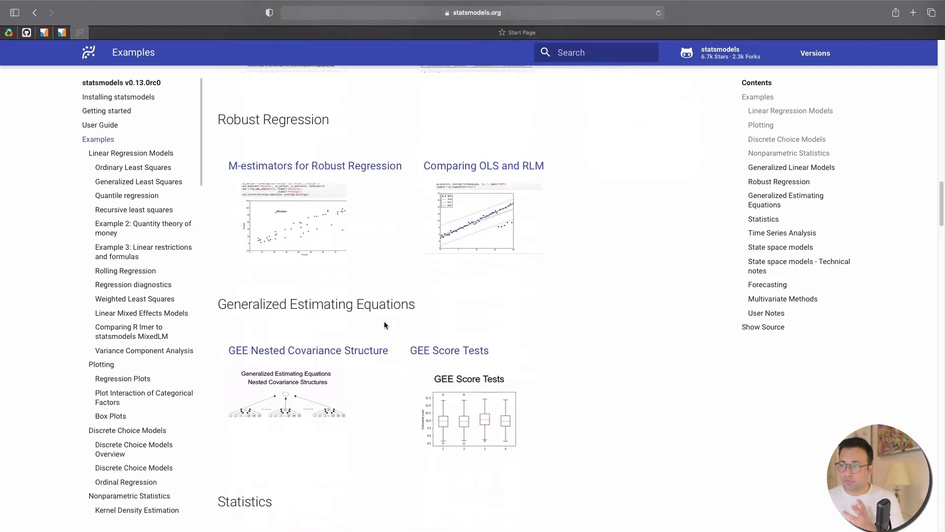
{"action": "scroll", "scroll_direction": "down", "scroll_amount": 3}
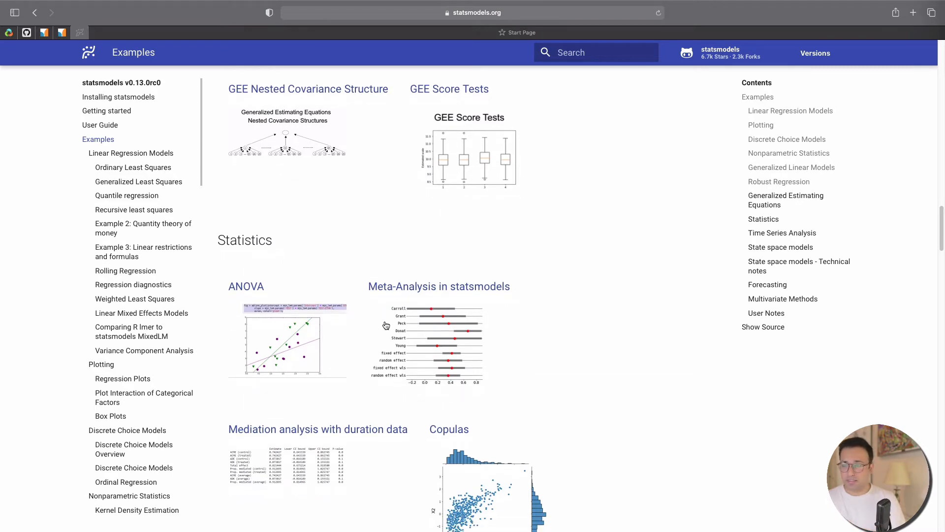
{"action": "scroll", "scroll_direction": "down", "scroll_amount": 3}
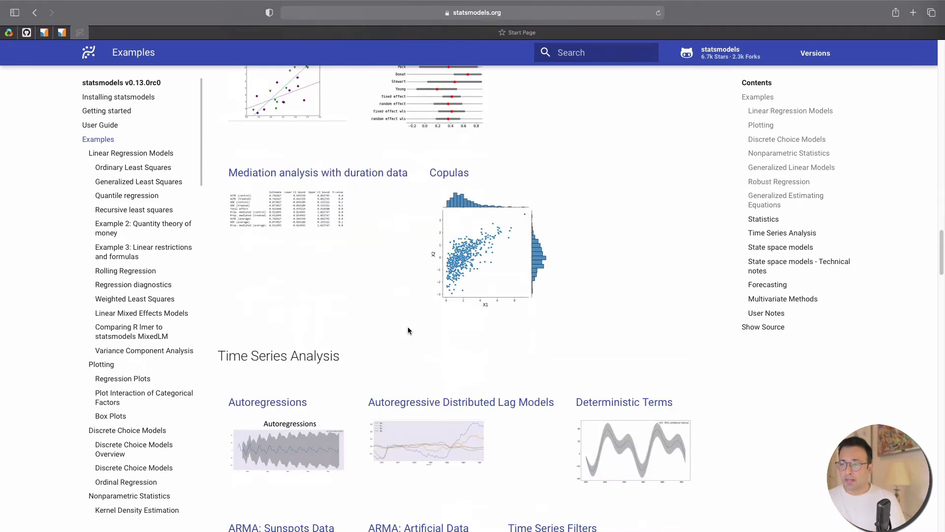
{"action": "scroll", "scroll_direction": "down", "scroll_amount": 3}
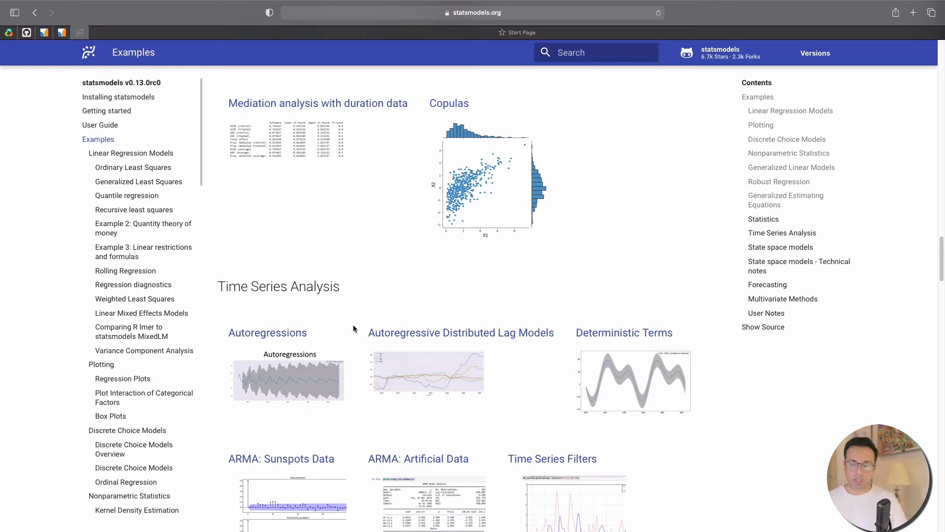
{"action": "scroll", "scroll_direction": "down", "scroll_amount": 3}
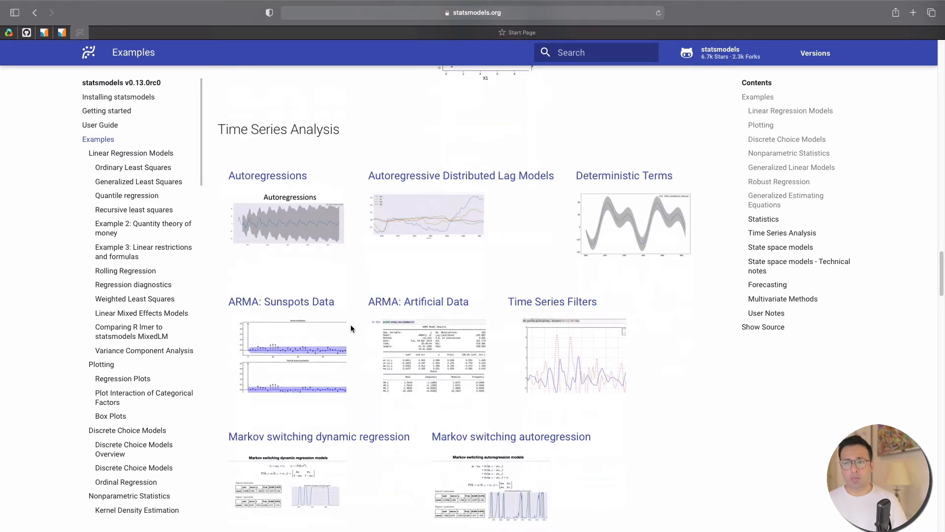
{"action": "scroll", "scroll_direction": "down", "scroll_amount": 3}
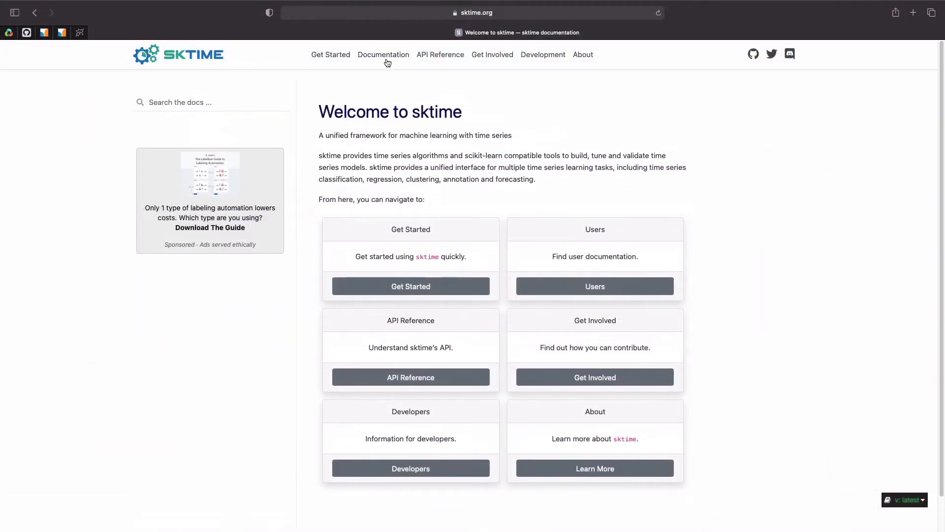
- Bring up sktime's Tutorials page listing its tutorial notebooks
{"action": "left_click", "coordinate": [383, 54]}
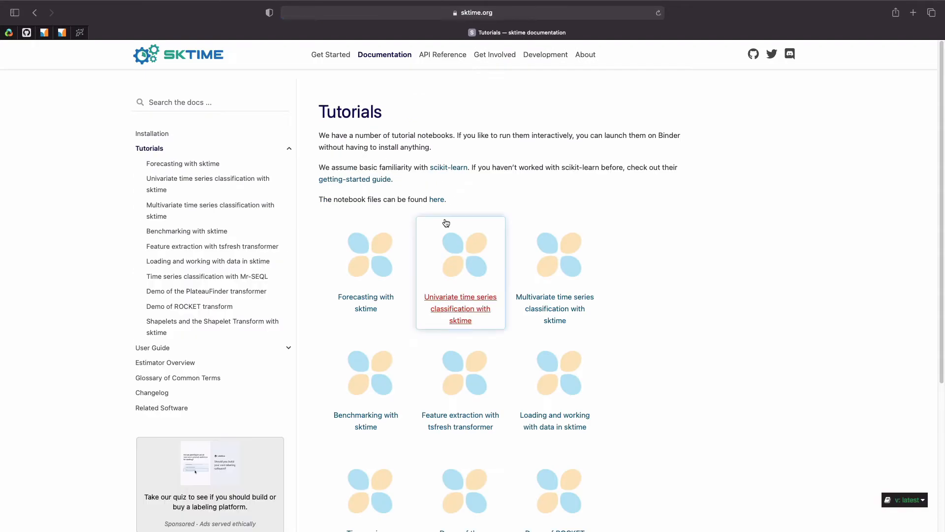
{"action": "scroll", "scroll_direction": "down", "scroll_amount": 3}
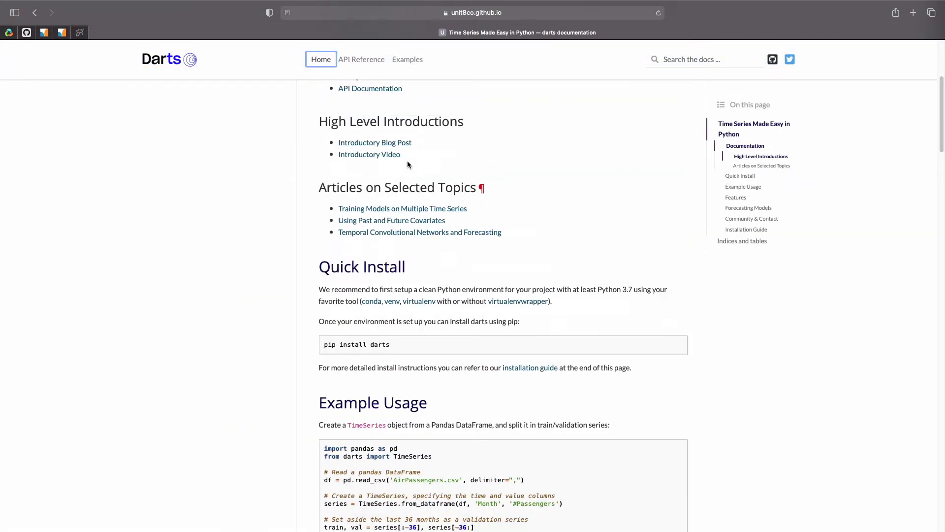
- Bring up the Darts Examples page and browse its notebook list
{"action": "left_click", "coordinate": [408, 59]}
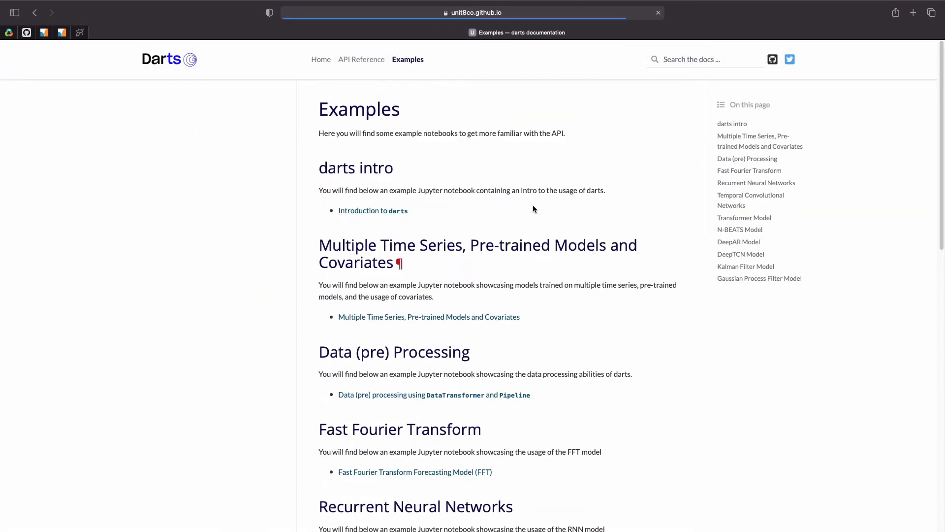
{"action": "scroll", "scroll_direction": "down", "scroll_amount": 3}
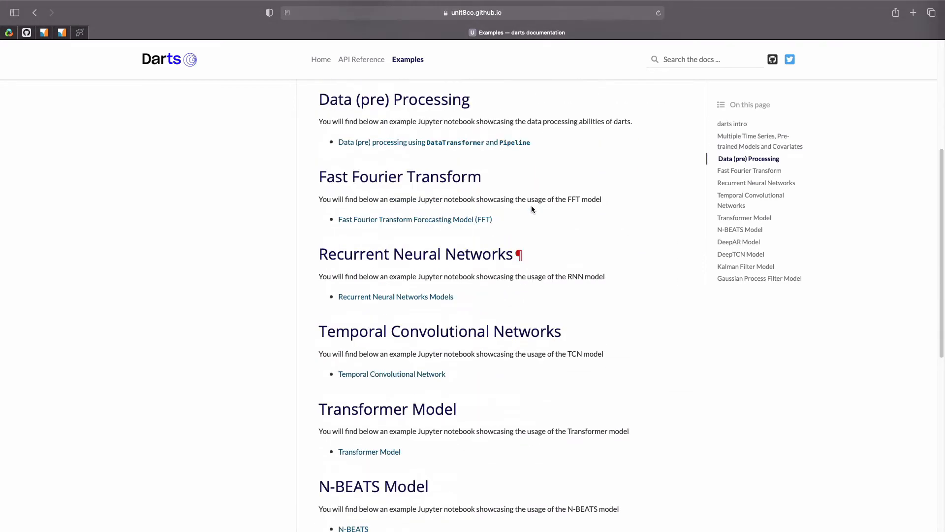
{"action": "scroll", "scroll_direction": "down", "scroll_amount": 3}
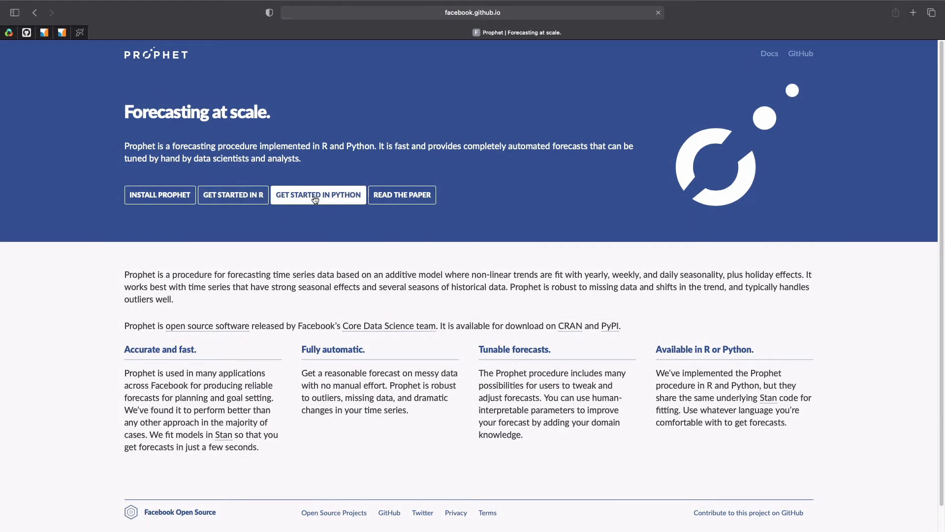
- Bring up Prophet's Python Quick Start page with its data import example
{"action": "left_click", "coordinate": [318, 194]}
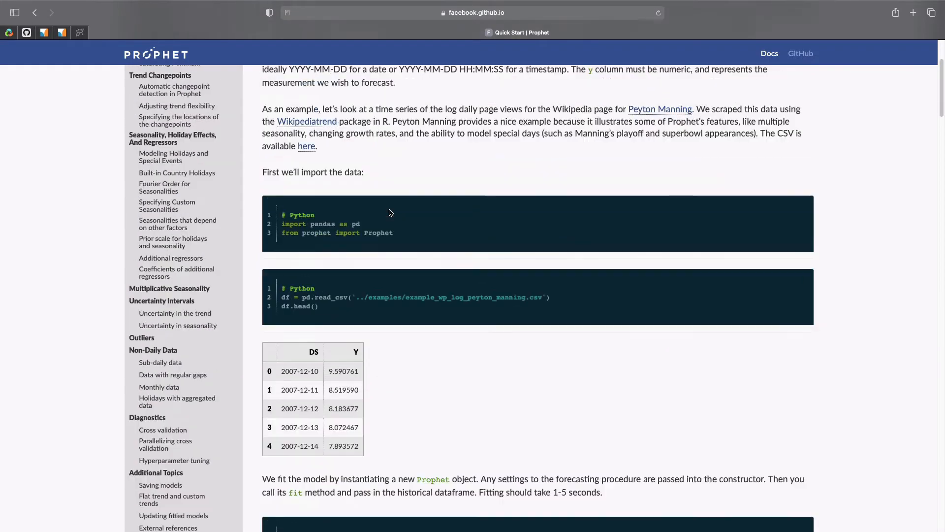
{"action": "scroll", "scroll_direction": "down", "scroll_amount": 3}
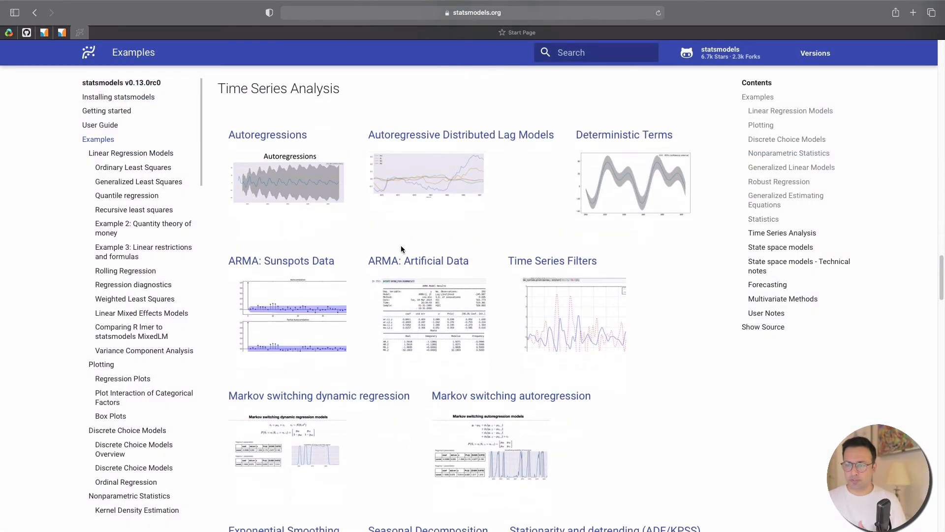
- Scroll the Examples page through Time Series Analysis into the State space model tutorials
{"action": "scroll", "scroll_direction": "down", "scroll_amount": 3}
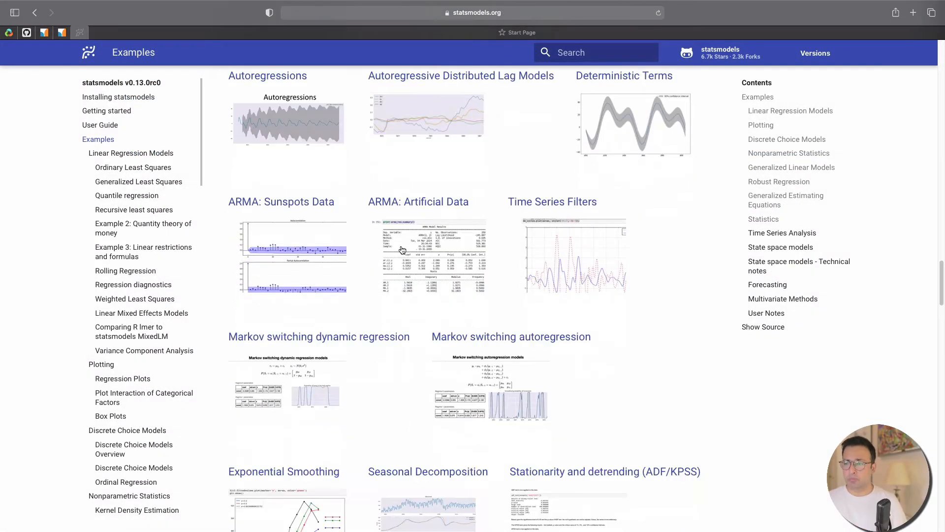
{"action": "scroll", "scroll_direction": "down", "scroll_amount": 3}
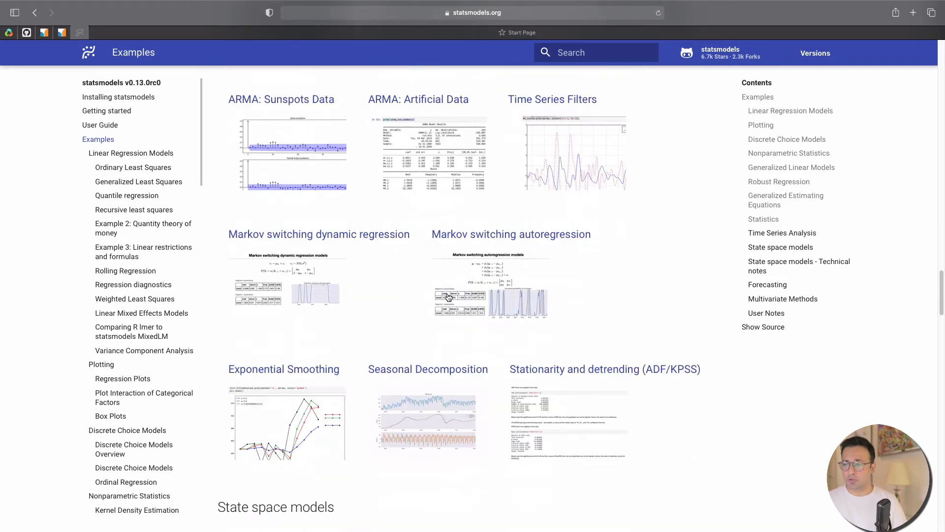
{"action": "scroll", "scroll_direction": "down", "scroll_amount": 3}
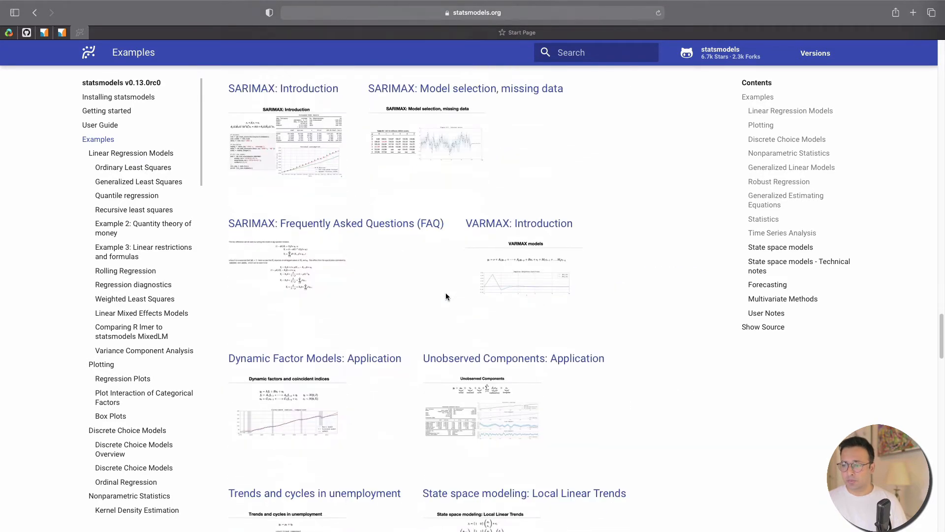
{"action": "scroll", "scroll_direction": "down", "scroll_amount": 3}
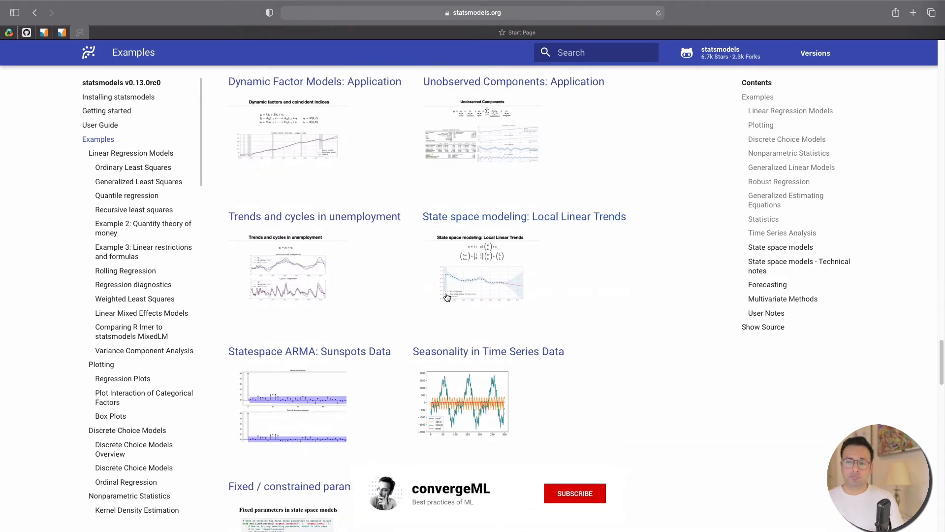
{"action": "left_click", "coordinate": [574, 492]}
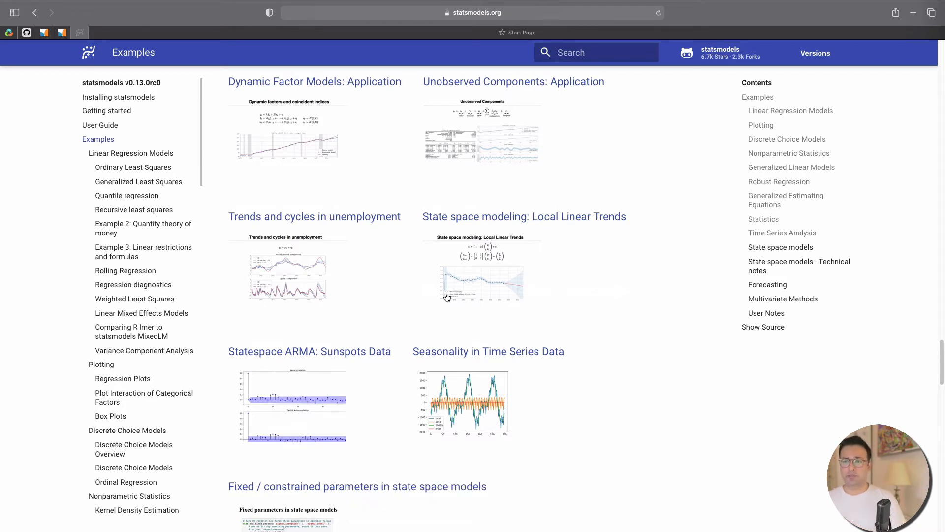
{"action": "scroll", "scroll_direction": "down", "scroll_amount": 3}
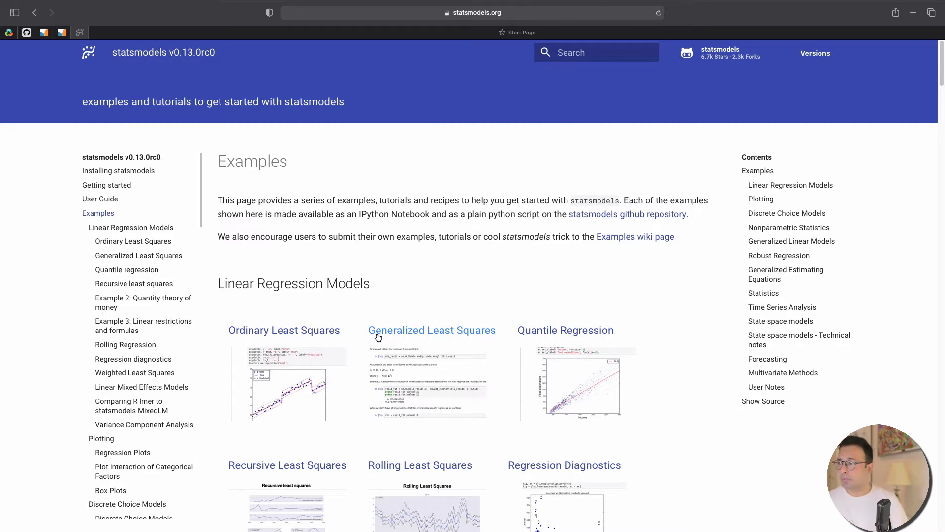
{"action": "mouse_move", "coordinate": [313, 225]}
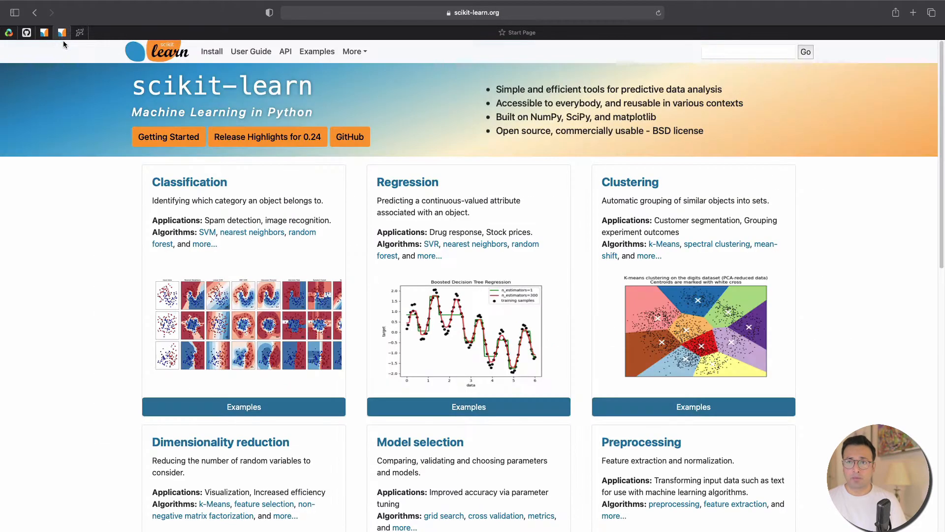
{"action": "mouse_move", "coordinate": [287, 249]}
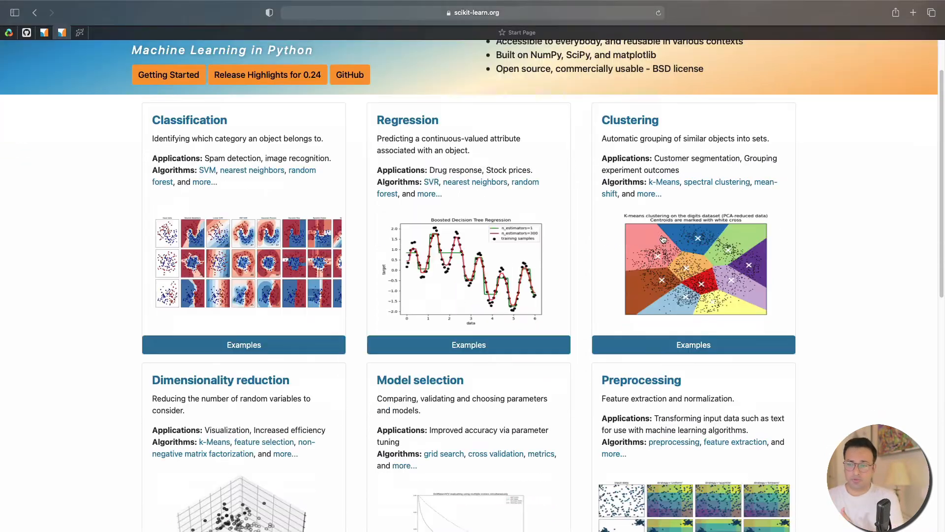
{"action": "mouse_move", "coordinate": [420, 380]}
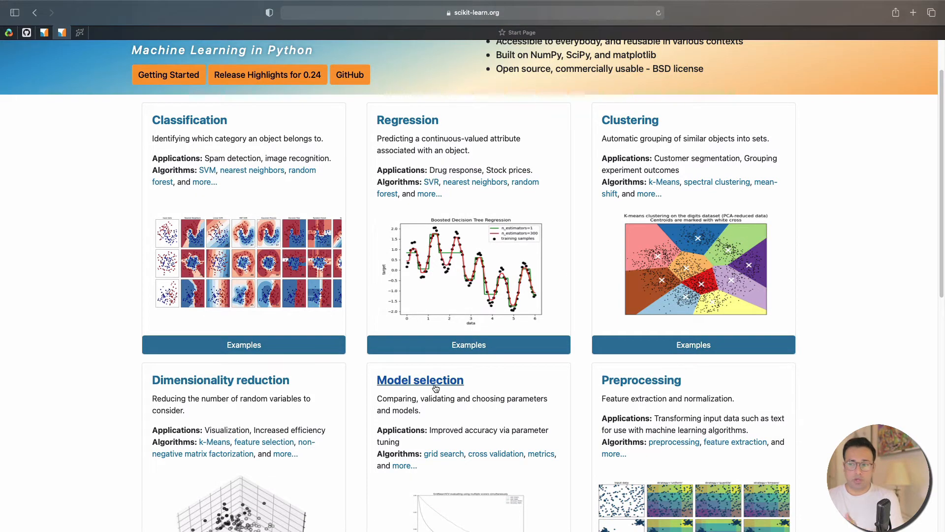
- Scroll the scikit-learn home page down to Model selection and Preprocessing
{"action": "scroll", "scroll_direction": "down", "scroll_amount": 3}
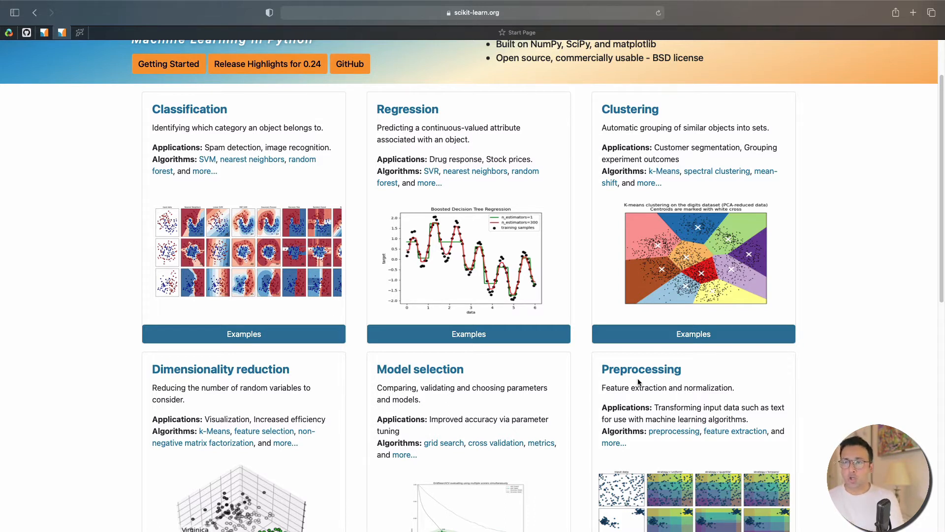
{"action": "scroll", "scroll_direction": "down", "scroll_amount": 3}
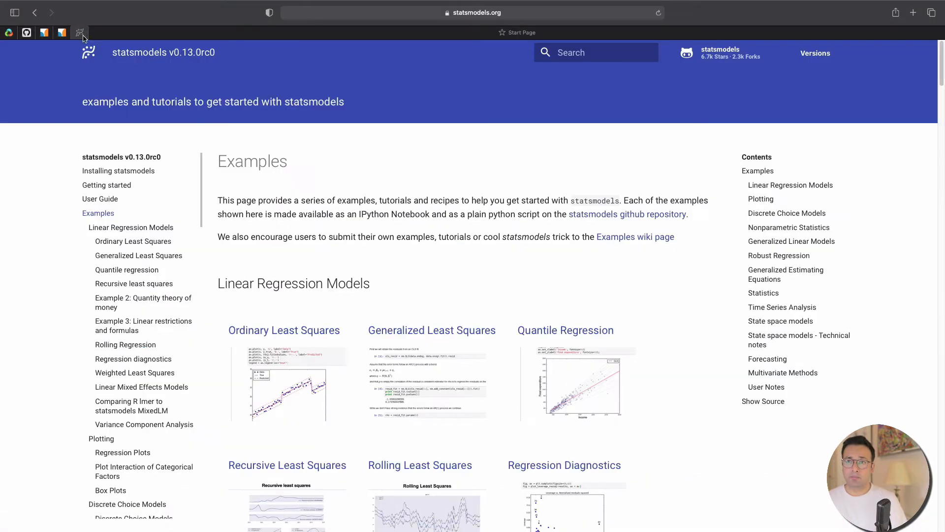
{"action": "mouse_move", "coordinate": [129, 160]}
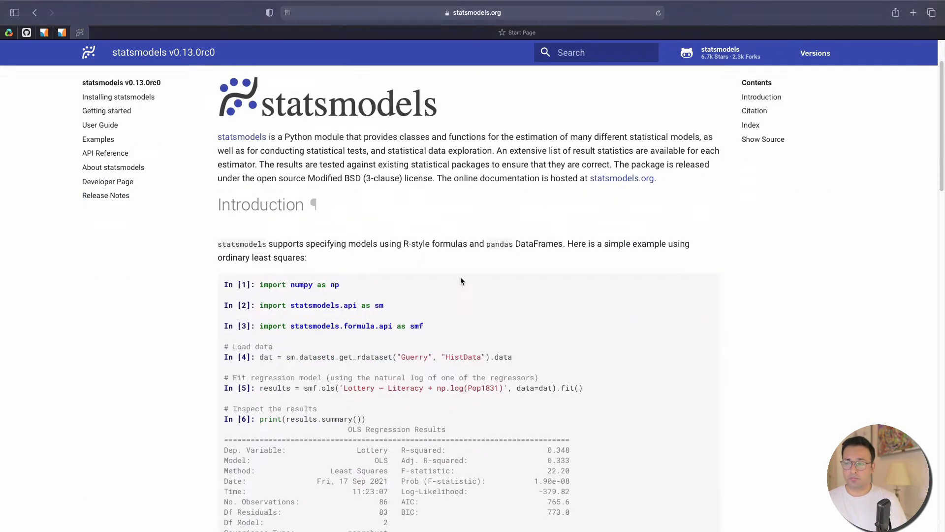
- Scroll the statsmodels home page to its OLS Regression Results output
{"action": "scroll", "scroll_direction": "down", "scroll_amount": 3}
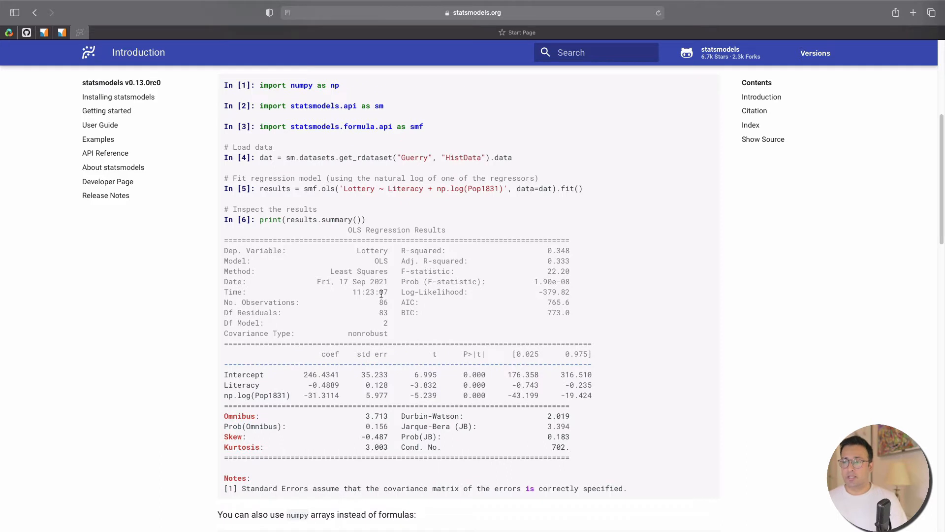
{"action": "mouse_move", "coordinate": [435, 354]}
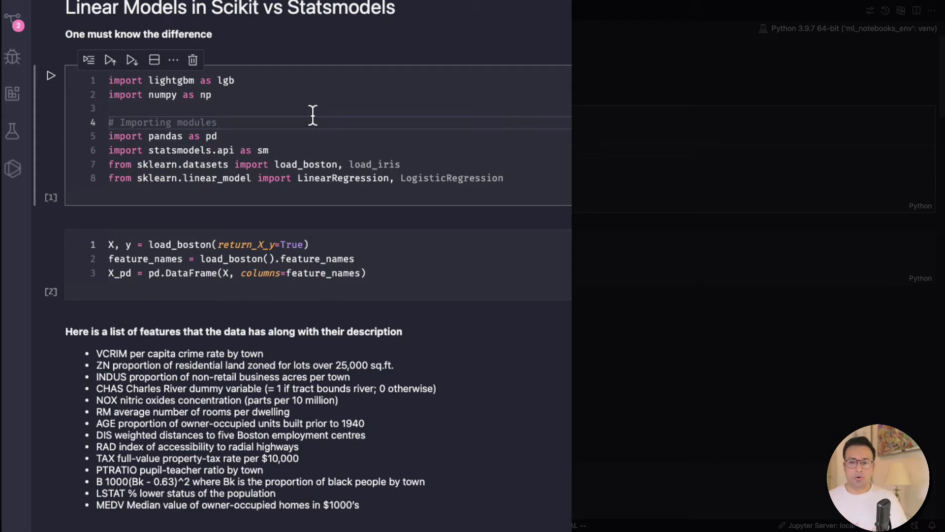
{"action": "mouse_move", "coordinate": [279, 130]}
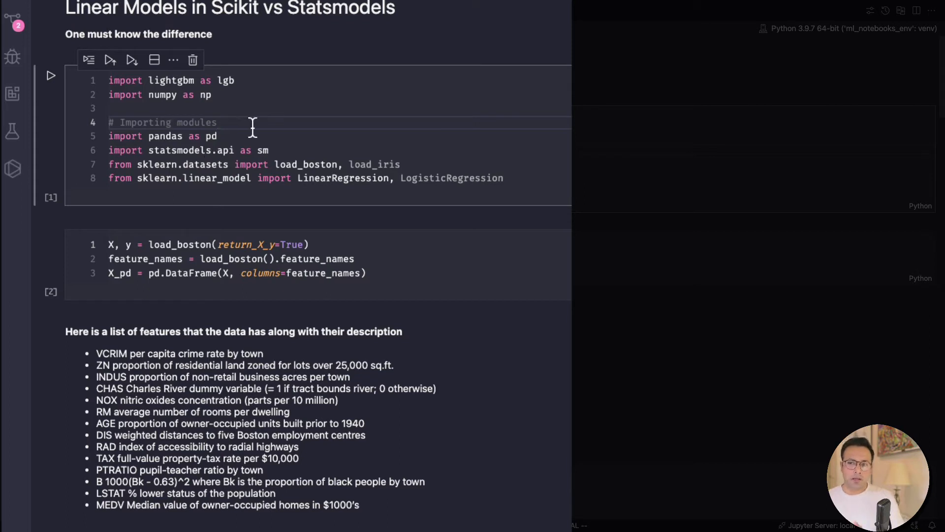
{"action": "mouse_move", "coordinate": [300, 125]}
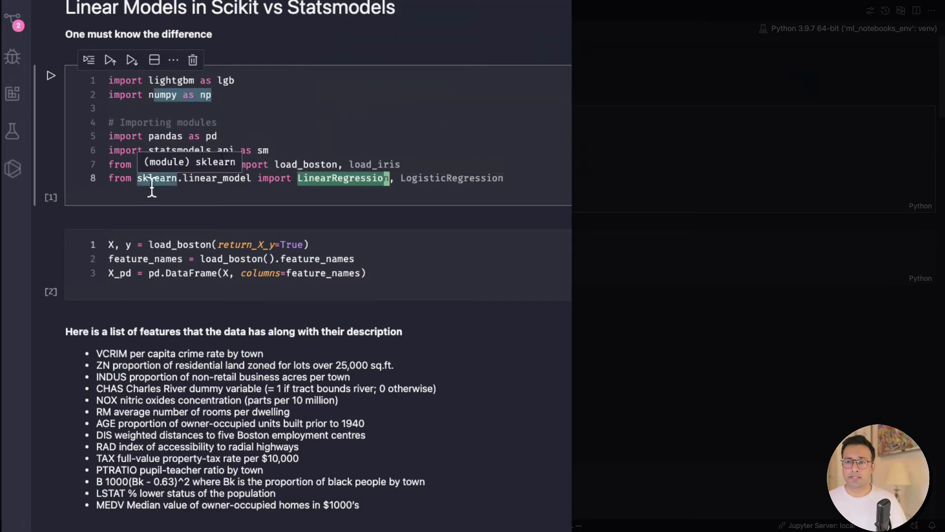
{"action": "mouse_move", "coordinate": [179, 150]}
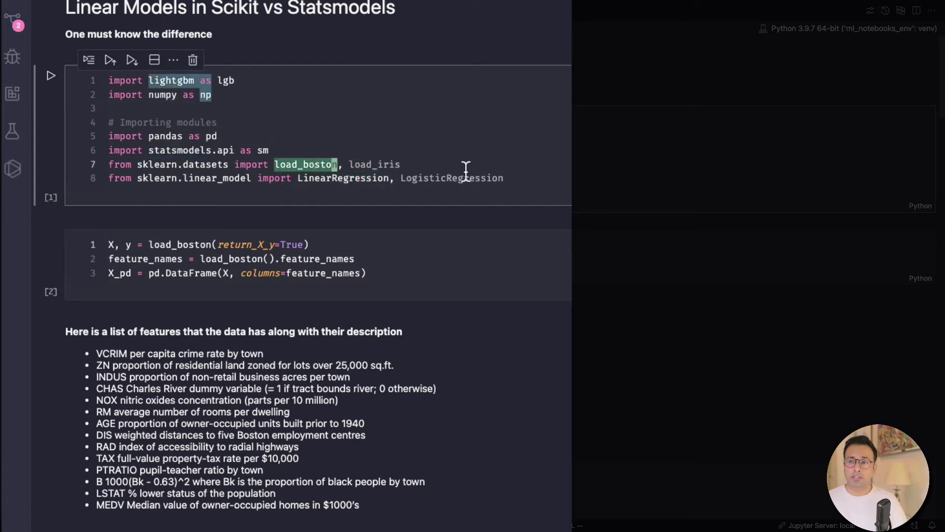
{"action": "mouse_move", "coordinate": [555, 150]}
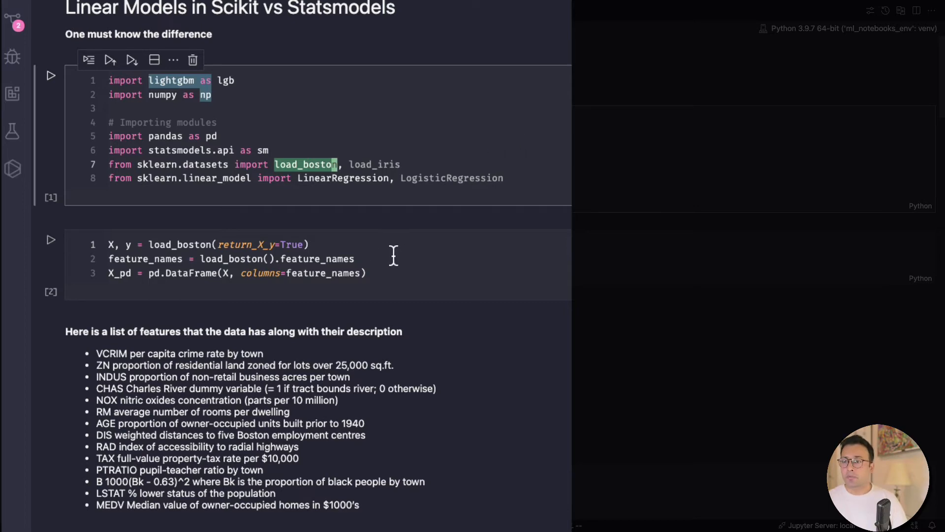
- Scroll the notebook past the Boston feature list to the statsmodels OLS cell
{"action": "scroll", "scroll_direction": "down", "scroll_amount": 3}
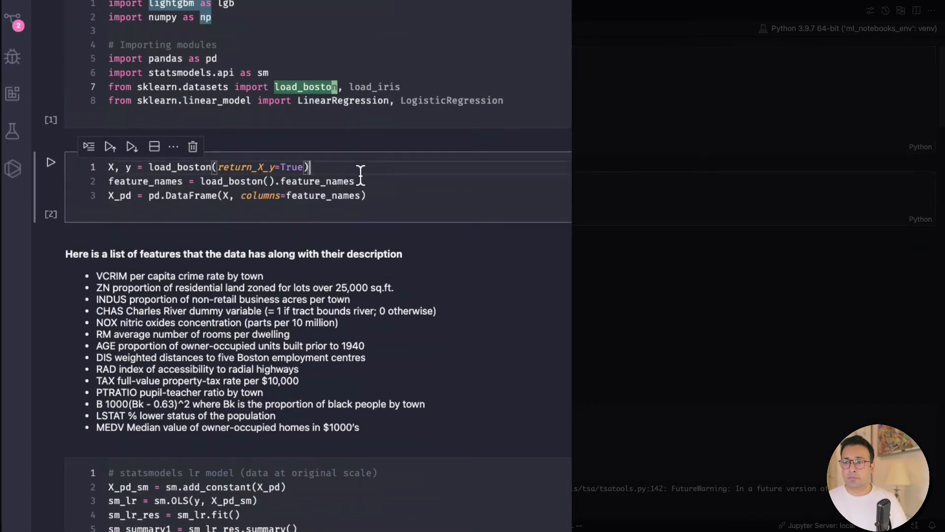
{"action": "scroll", "scroll_direction": "down", "scroll_amount": 3}
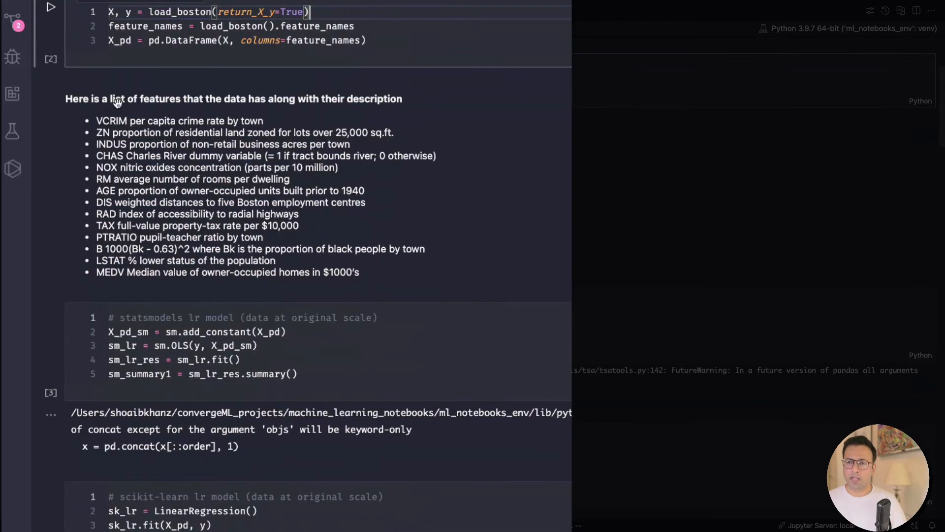
{"action": "mouse_move", "coordinate": [172, 142]}
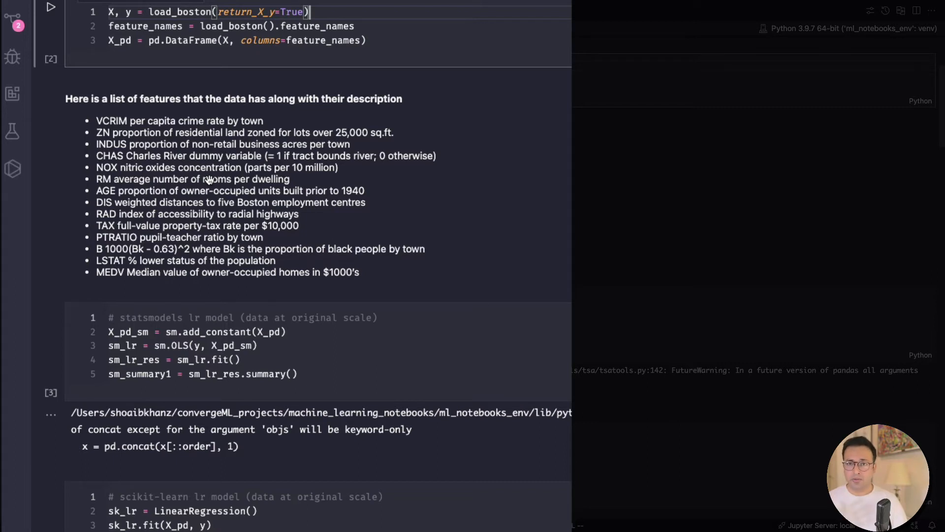
{"action": "mouse_move", "coordinate": [240, 225]}
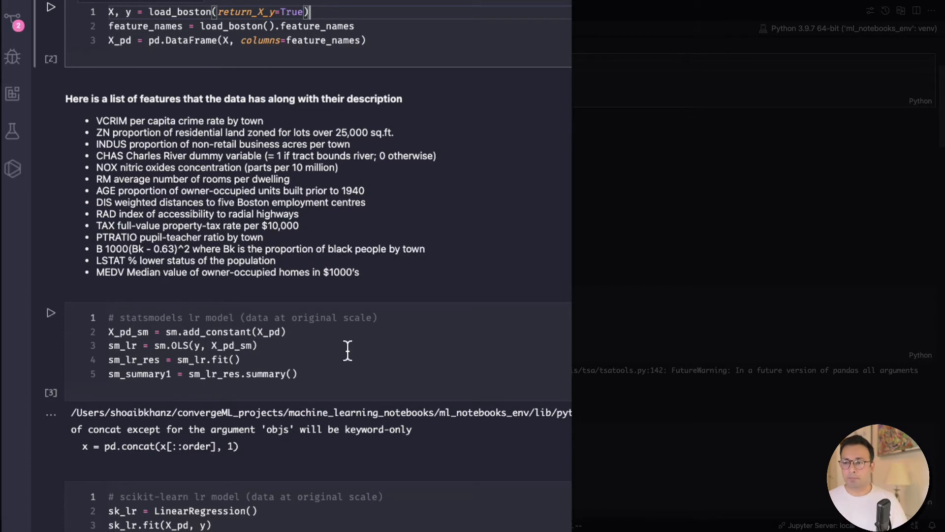
- Scroll the notebook down to the scikit-learn LinearRegression coefficients DataFrame cell
{"action": "scroll", "scroll_direction": "down", "scroll_amount": 3}
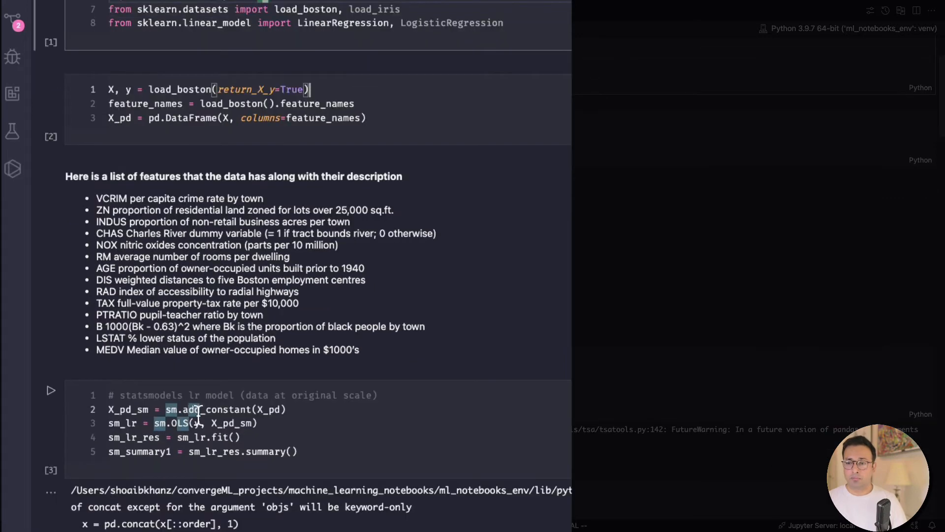
{"action": "mouse_move", "coordinate": [218, 410]}
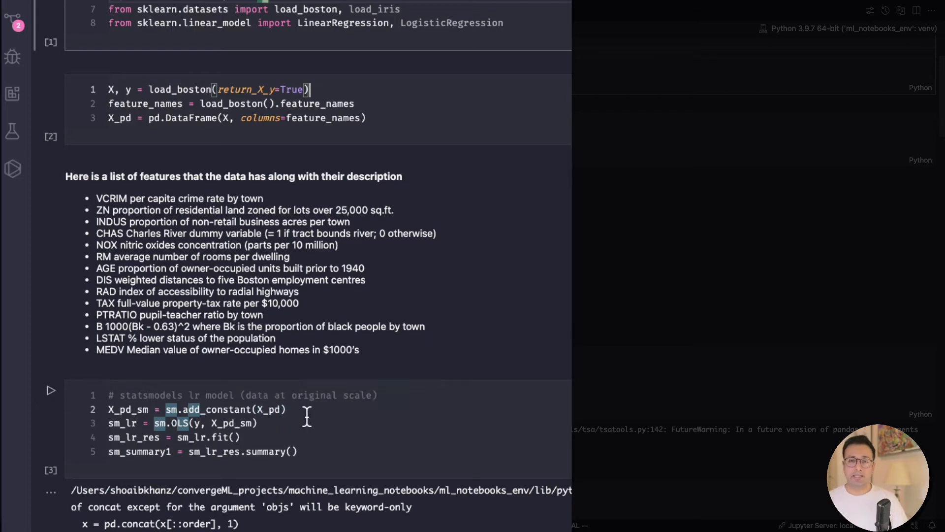
{"action": "mouse_move", "coordinate": [217, 409]}
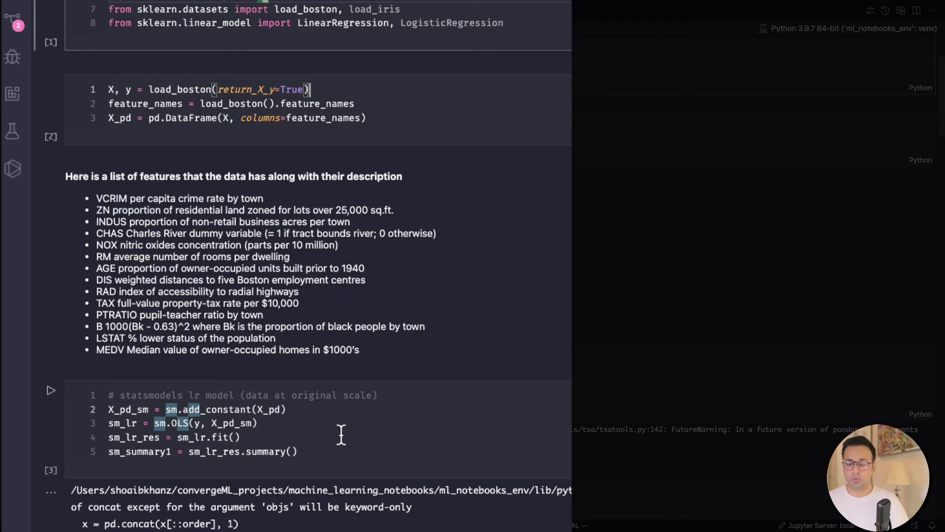
{"action": "mouse_move", "coordinate": [204, 405]}
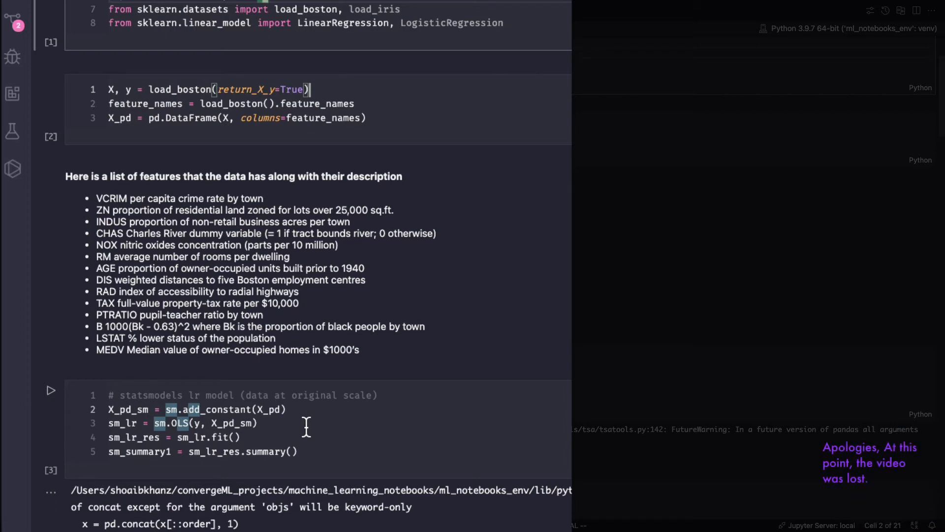
{"action": "mouse_move", "coordinate": [284, 429]}
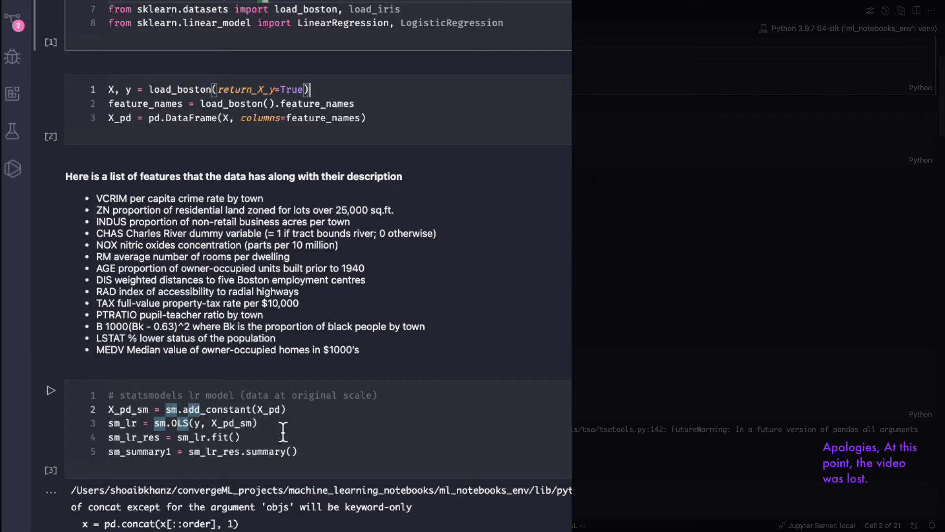
{"action": "mouse_move", "coordinate": [230, 423]}
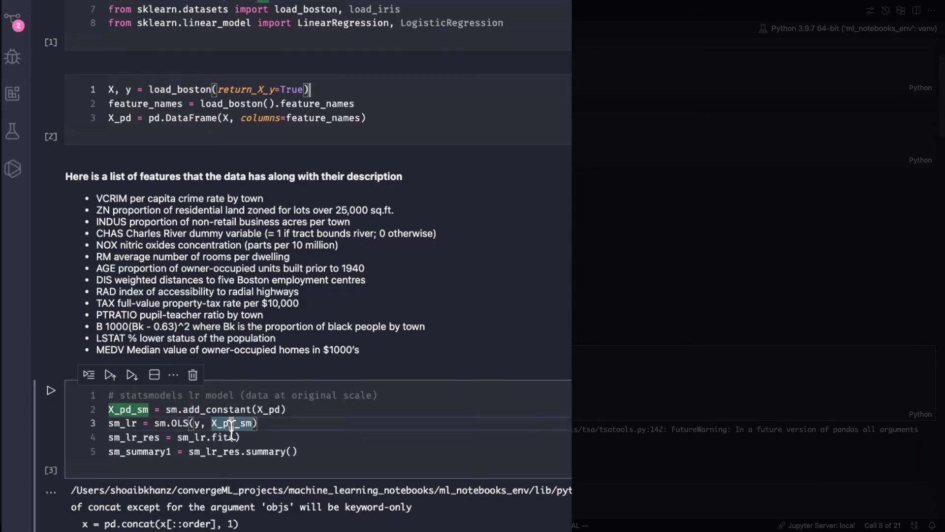
{"action": "mouse_move", "coordinate": [233, 423]}
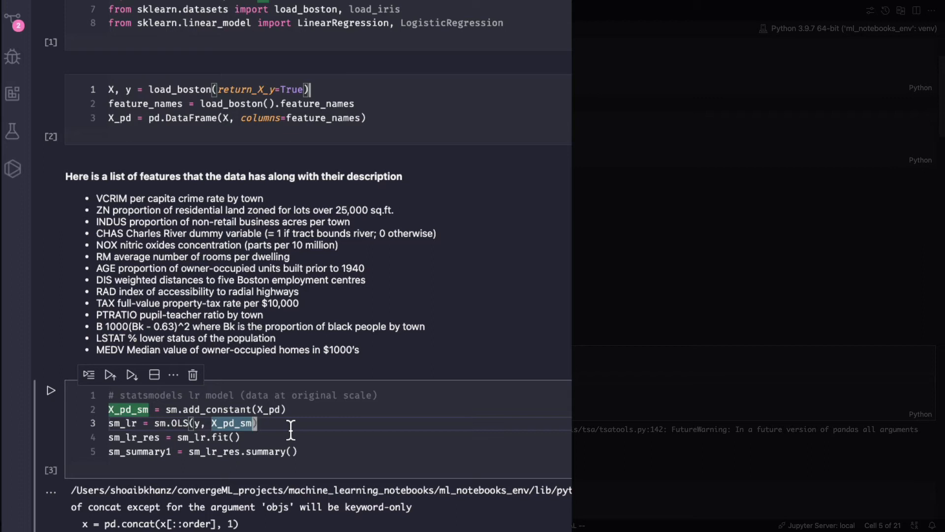
{"action": "scroll", "scroll_direction": "down", "scroll_amount": 3}
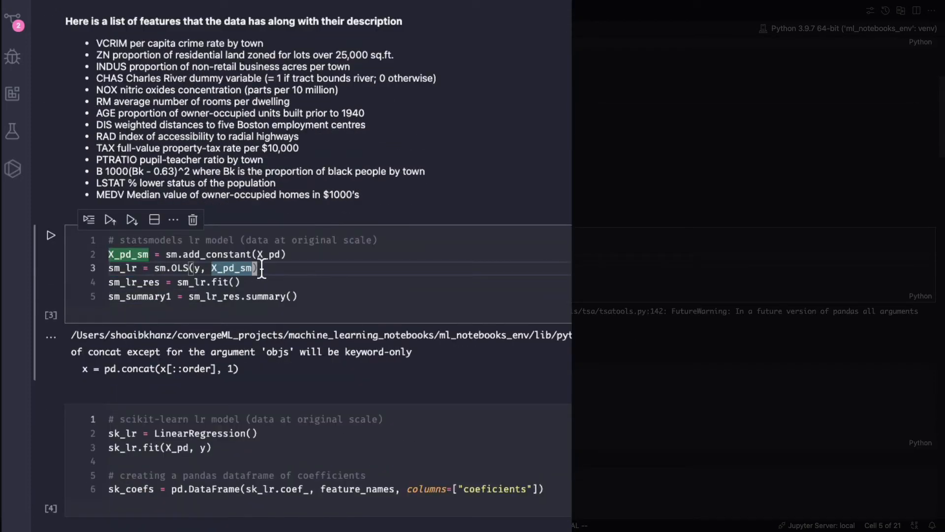
{"action": "mouse_move", "coordinate": [270, 316]}
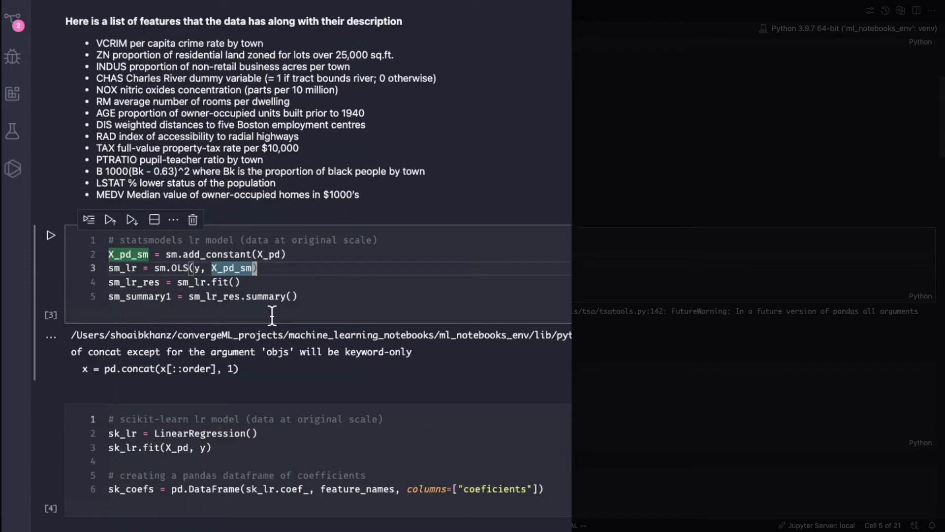
- Scroll down to the print cell and the start of its OLS Regression Results output
{"action": "scroll", "scroll_direction": "down", "scroll_amount": 3}
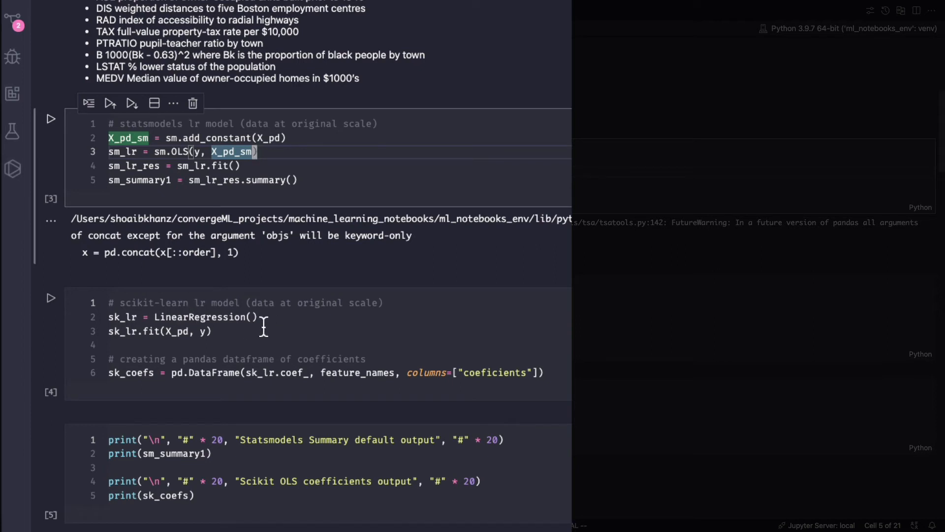
{"action": "mouse_move", "coordinate": [185, 348]}
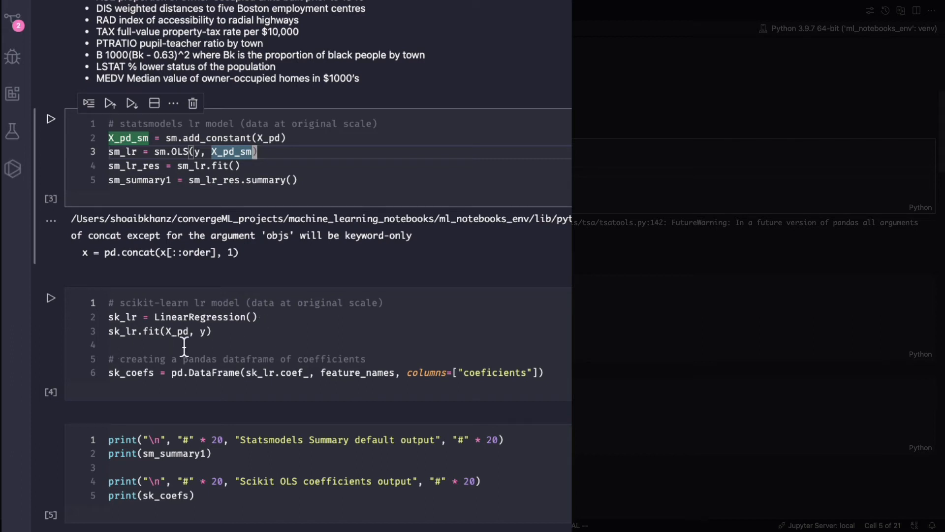
{"action": "mouse_move", "coordinate": [176, 331]}
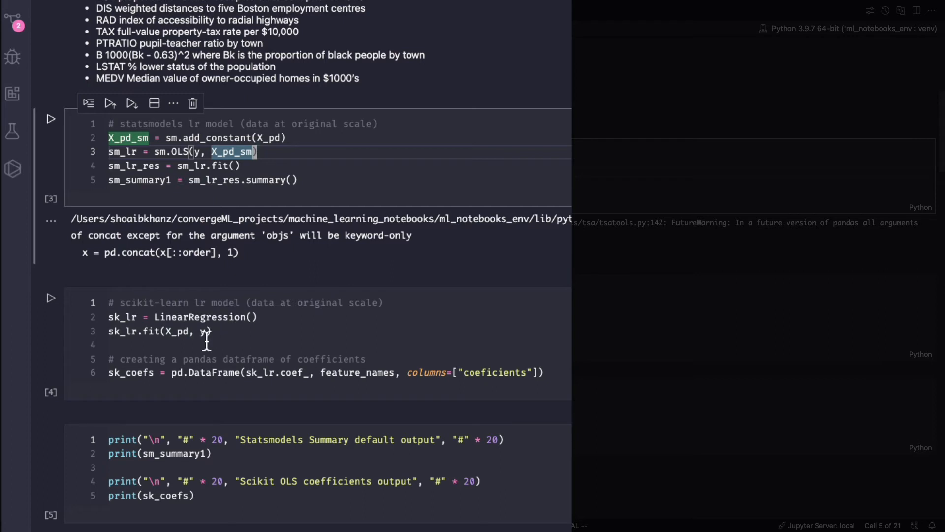
{"action": "mouse_move", "coordinate": [286, 347]}
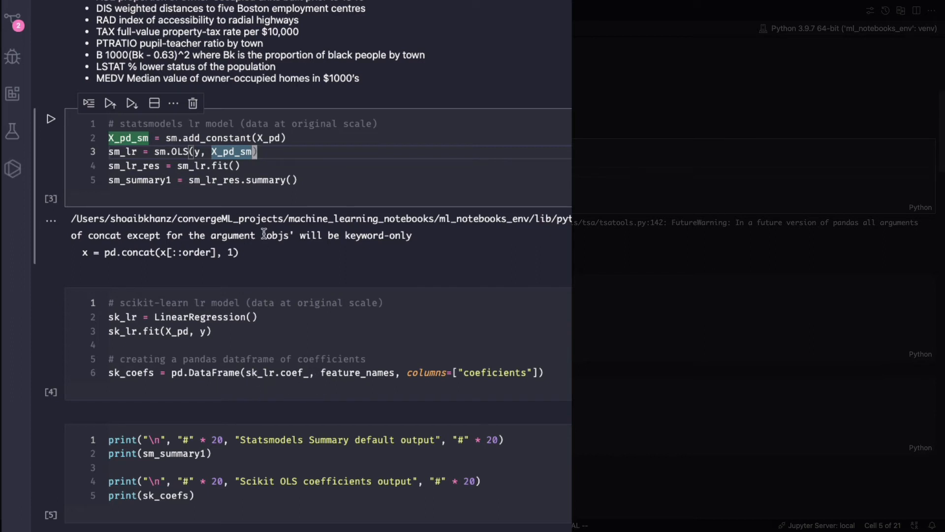
{"action": "mouse_move", "coordinate": [265, 179]}
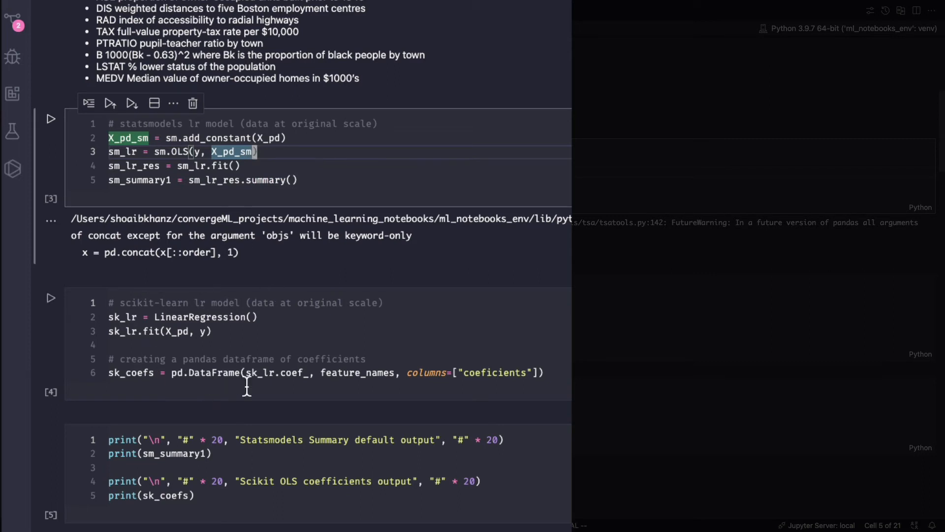
{"action": "mouse_move", "coordinate": [294, 372]}
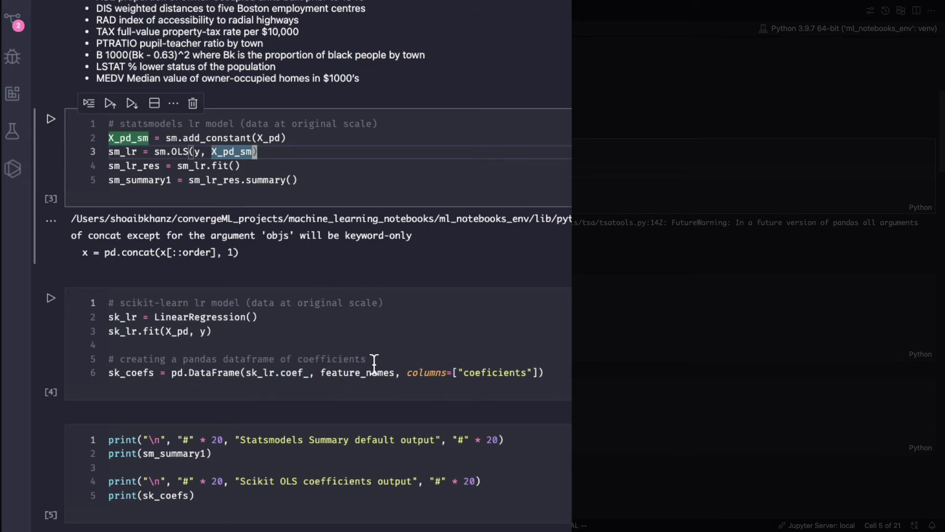
{"action": "scroll", "scroll_direction": "down", "scroll_amount": 3}
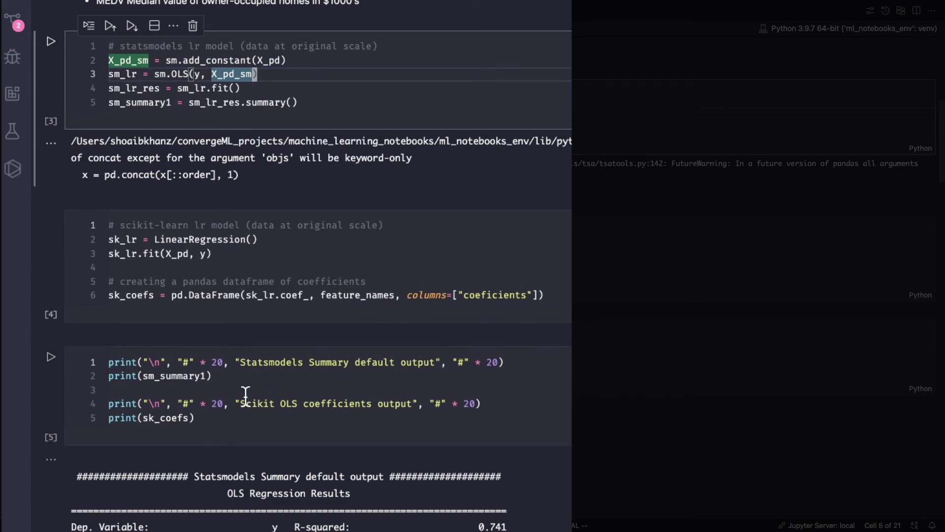
{"action": "scroll", "scroll_direction": "down", "scroll_amount": 3}
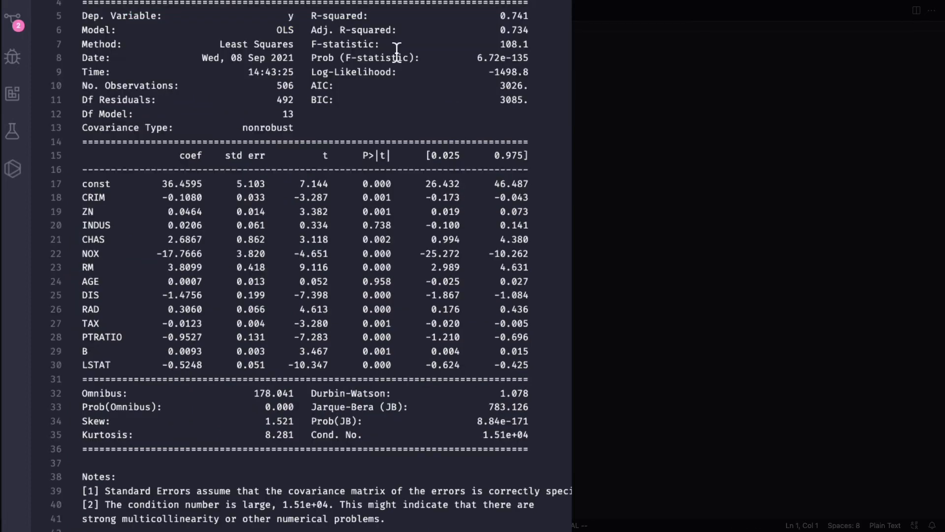
{"action": "mouse_move", "coordinate": [469, 280]}
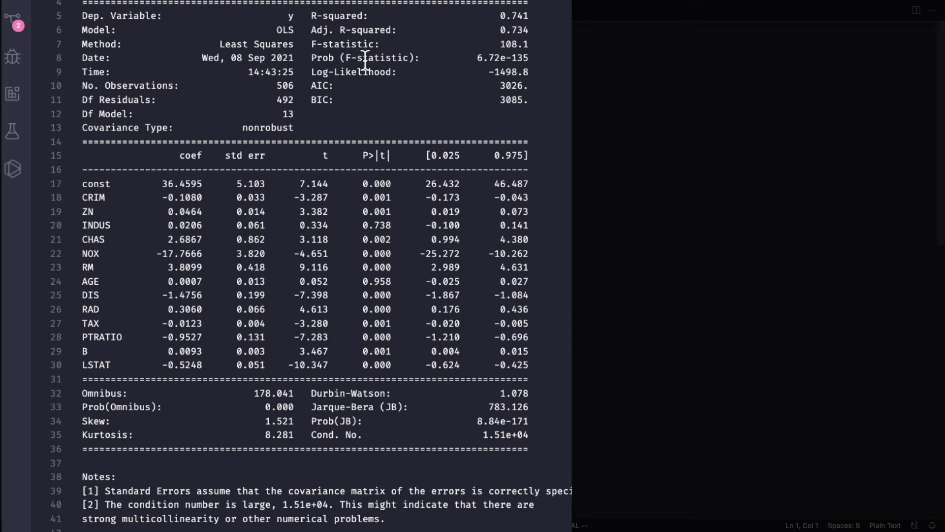
- Highlight the coef column heading, then the multicollinearity warning in the summary's notes
{"action": "double_click", "coordinate": [190, 155]}
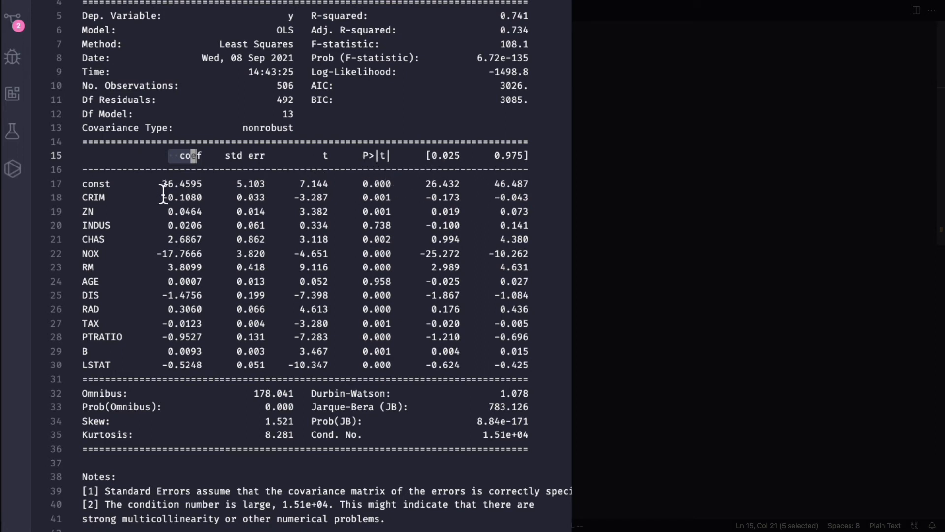
{"action": "mouse_move", "coordinate": [392, 168]}
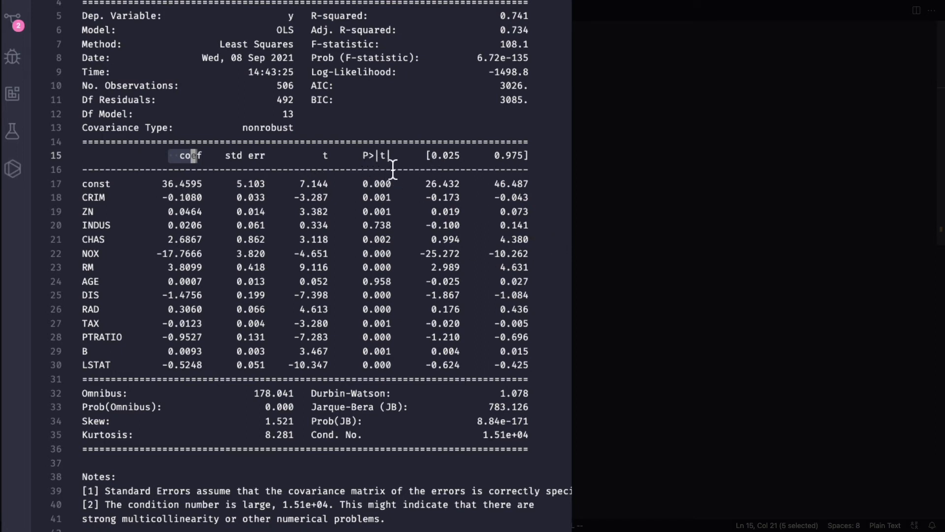
{"action": "mouse_move", "coordinate": [372, 199]}
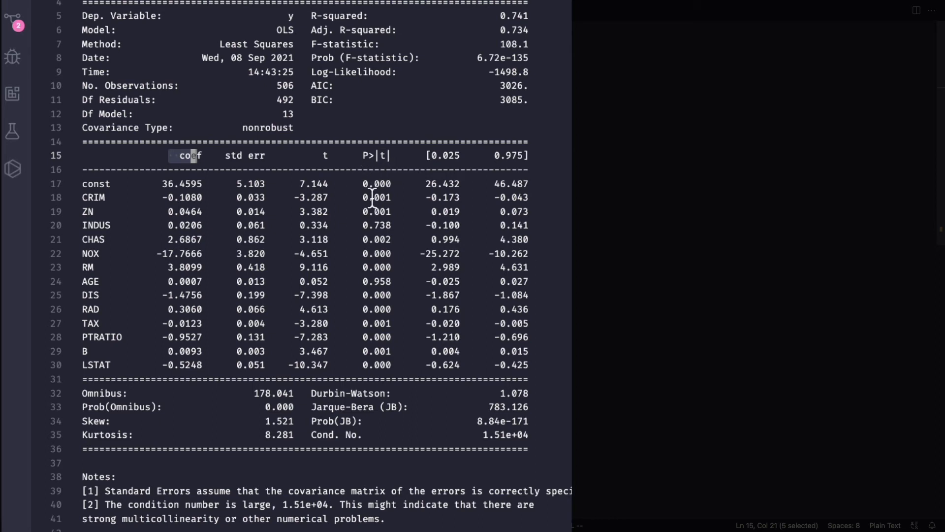
{"action": "mouse_move", "coordinate": [373, 183]}
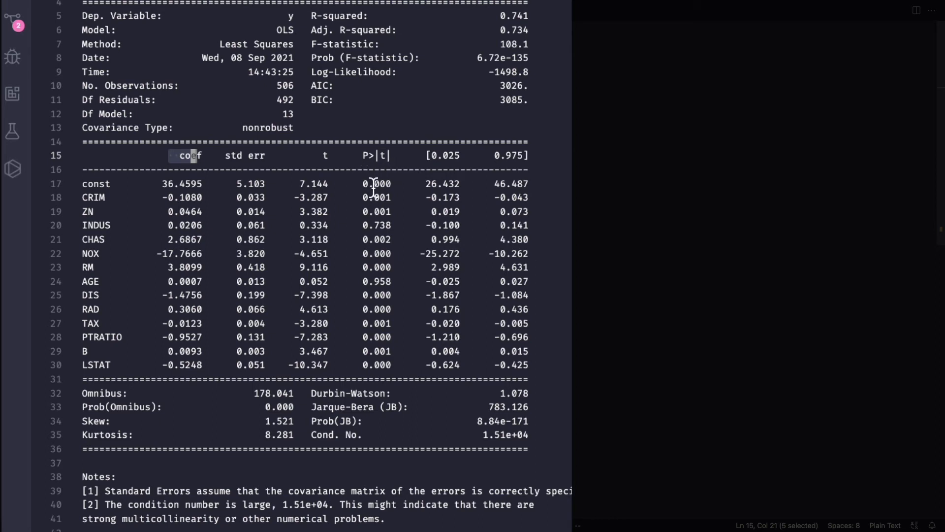
{"action": "mouse_move", "coordinate": [379, 230]}
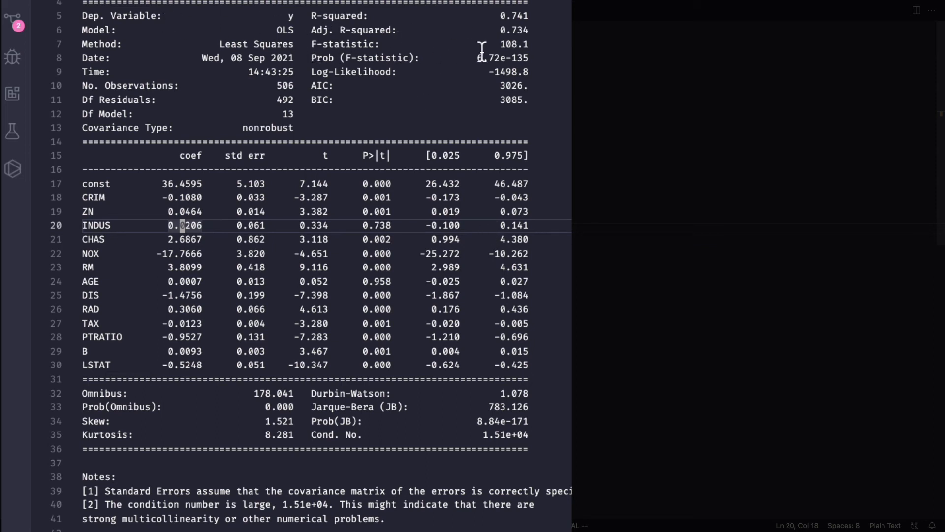
{"action": "mouse_move", "coordinate": [313, 21]}
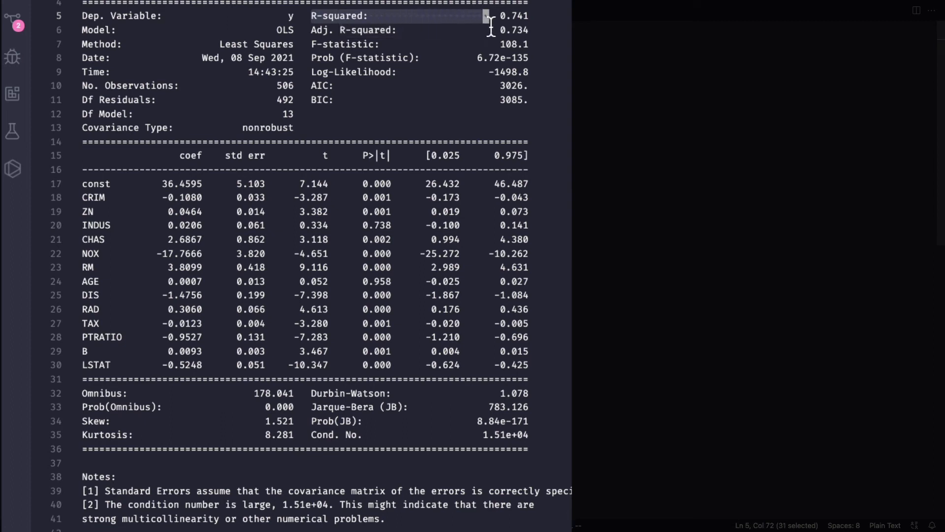
{"action": "mouse_move", "coordinate": [437, 115]}
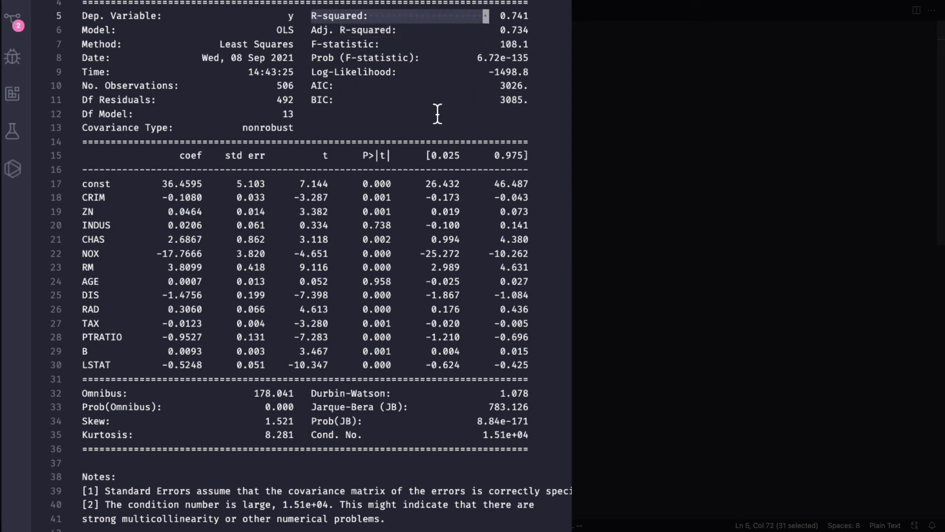
{"action": "mouse_move", "coordinate": [479, 120]}
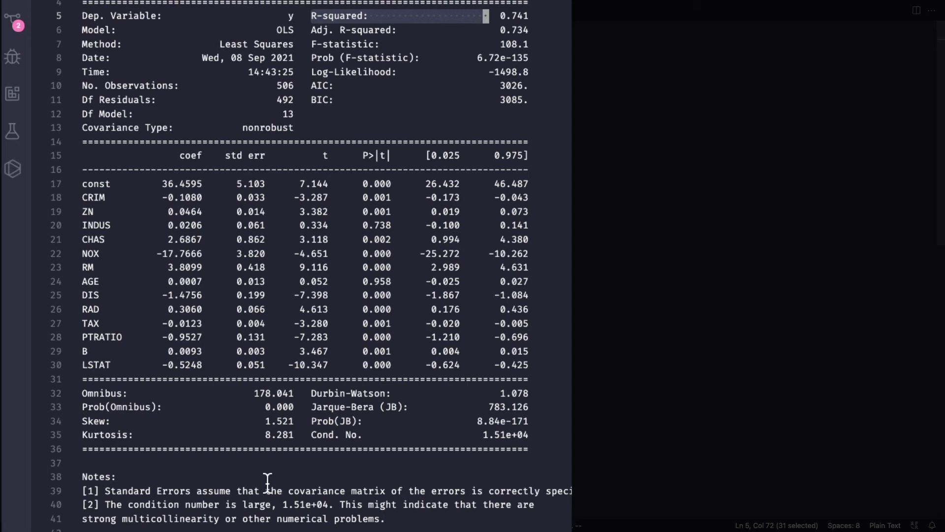
{"action": "scroll", "scroll_direction": "down", "scroll_amount": 3}
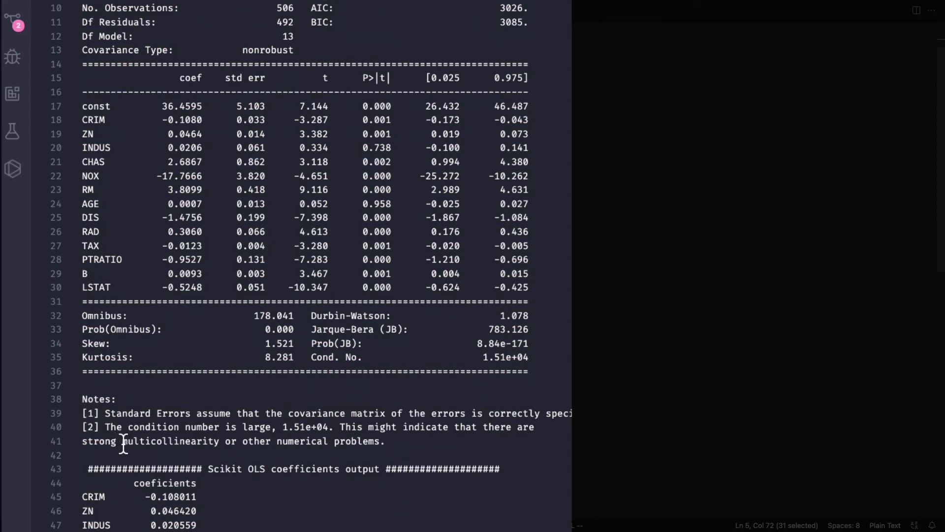
{"action": "double_click", "coordinate": [165, 441]}
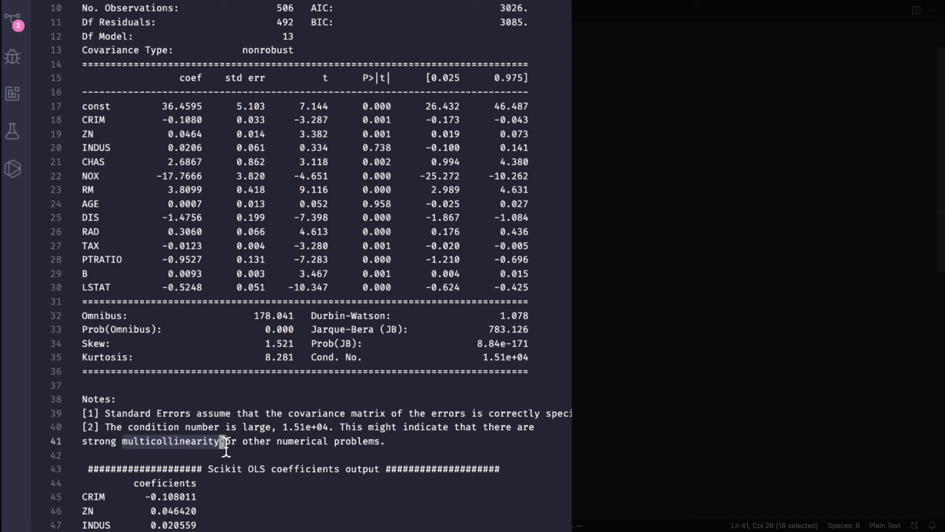
{"action": "mouse_move", "coordinate": [156, 204]}
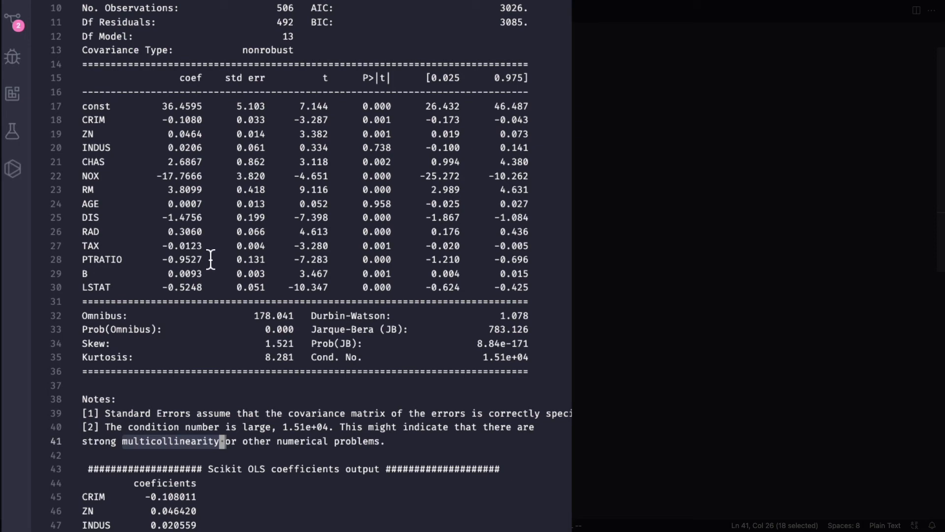
{"action": "mouse_move", "coordinate": [250, 251]}
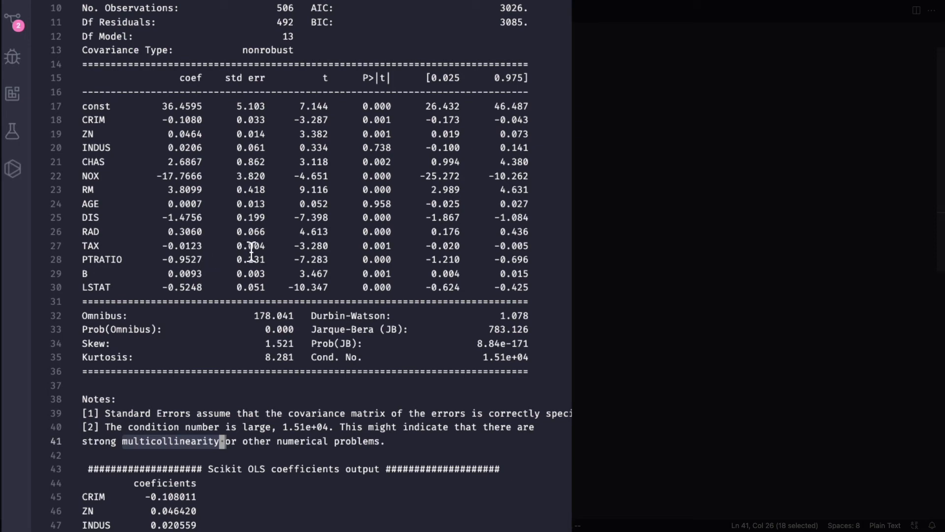
{"action": "scroll", "scroll_direction": "down", "scroll_amount": 3}
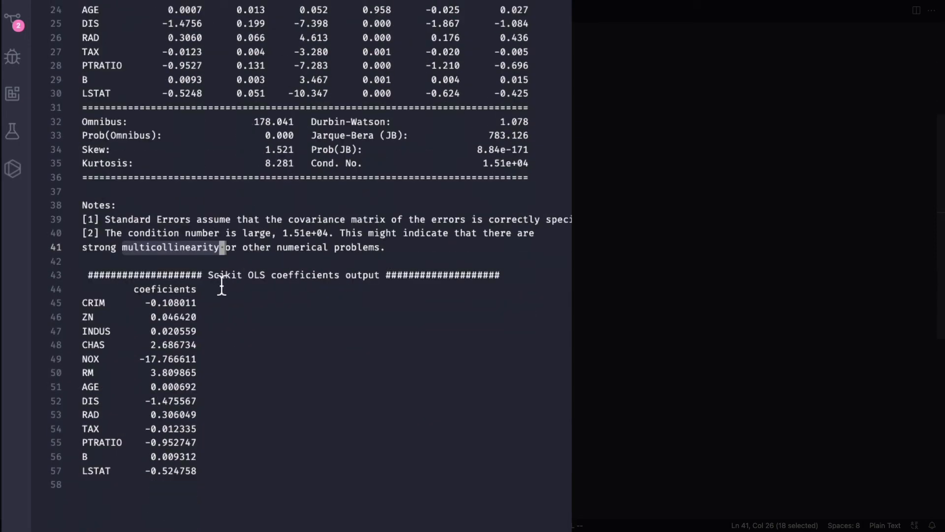
{"action": "left_click_drag", "start_coordinate": [209, 274], "coordinate": [378, 275]}
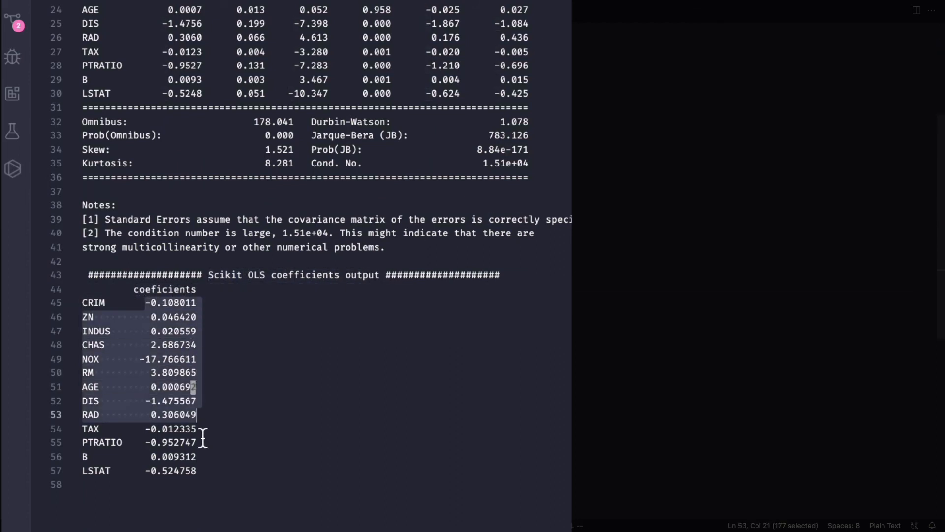
{"action": "scroll", "scroll_direction": "down", "scroll_amount": 3}
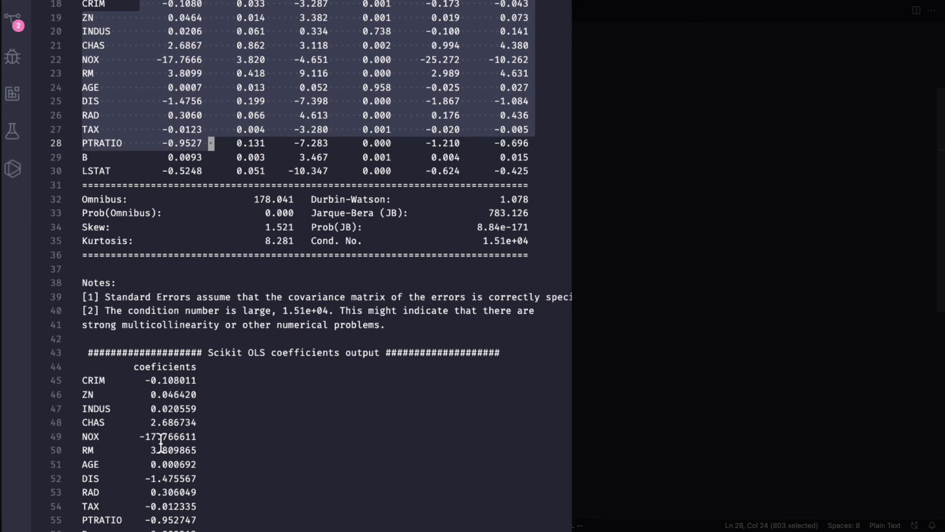
{"action": "left_click", "coordinate": [188, 45]}
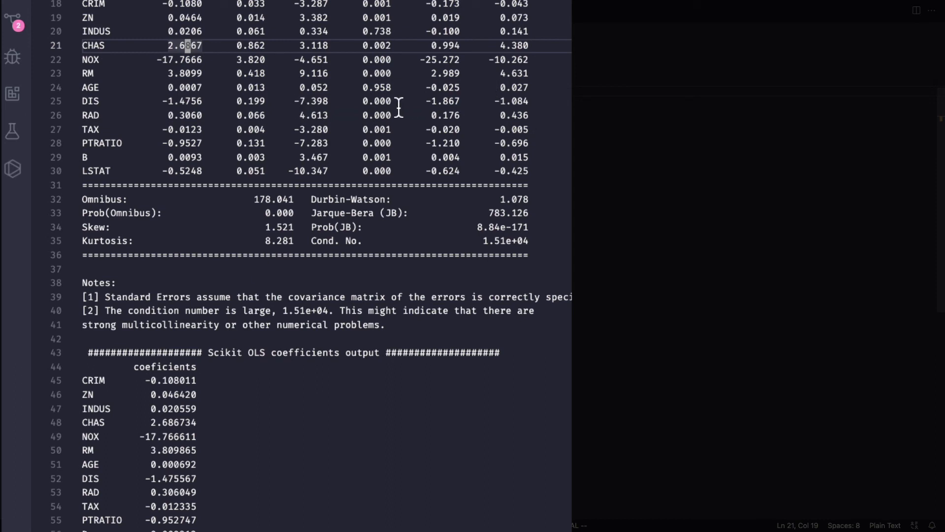
{"action": "mouse_move", "coordinate": [361, 114]}
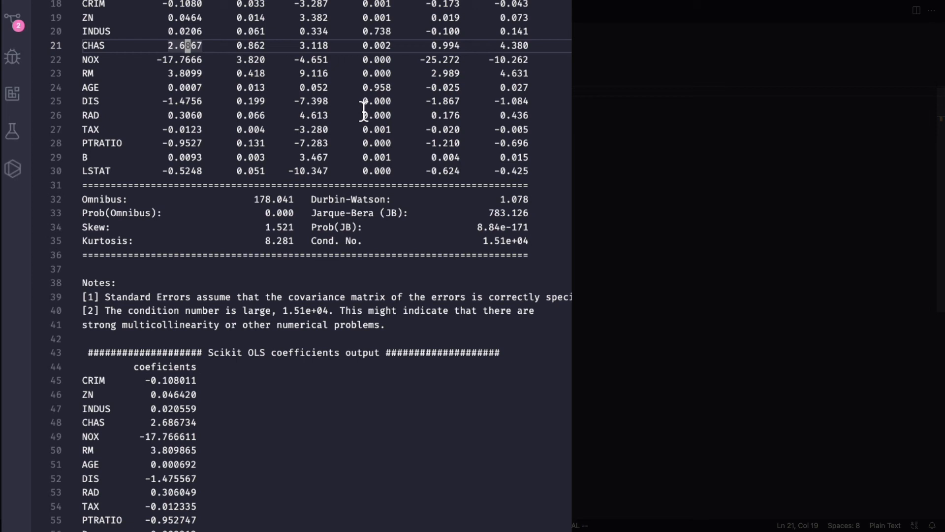
{"action": "mouse_move", "coordinate": [238, 421]}
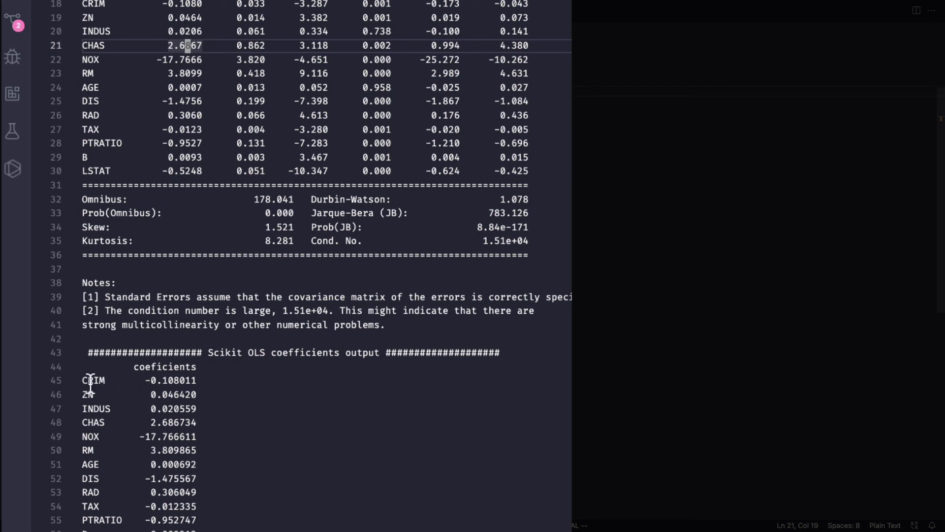
{"action": "left_click_drag", "start_coordinate": [81, 380], "coordinate": [181, 520]}
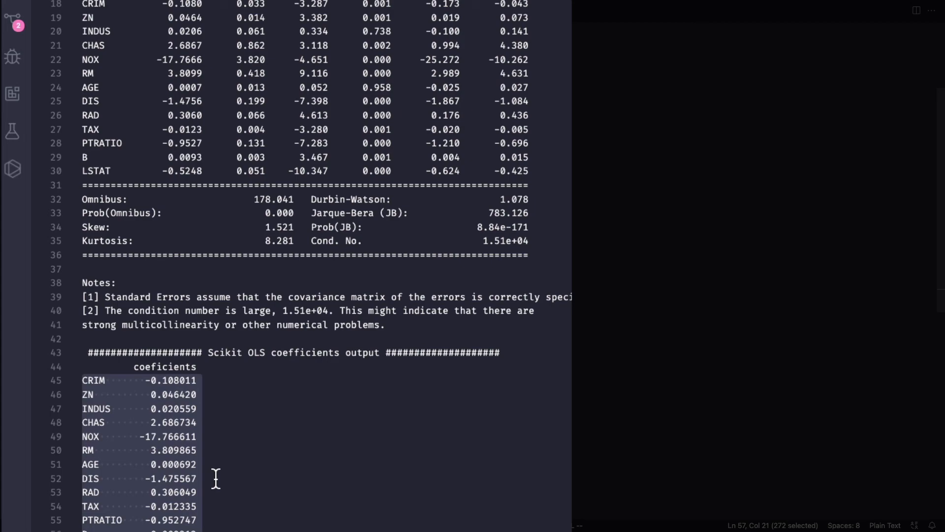
{"action": "mouse_move", "coordinate": [319, 504]}
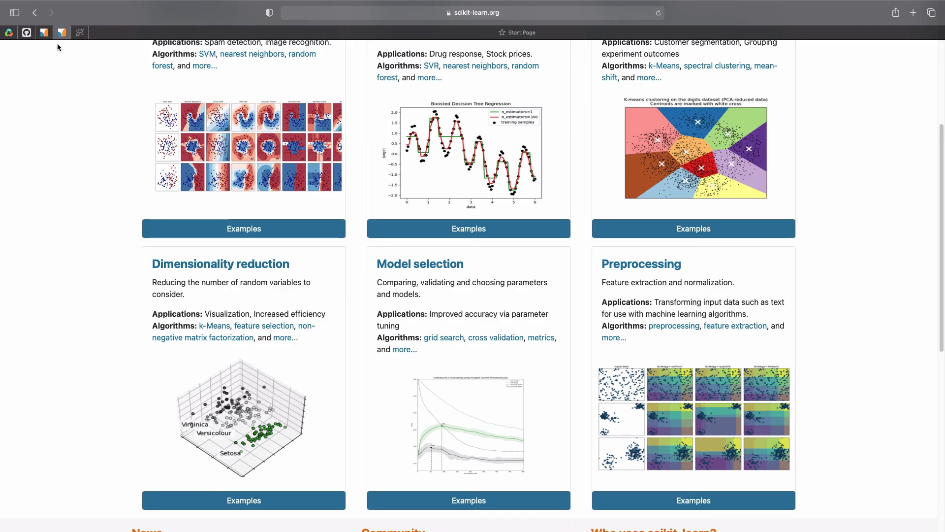
{"action": "mouse_move", "coordinate": [324, 332]}
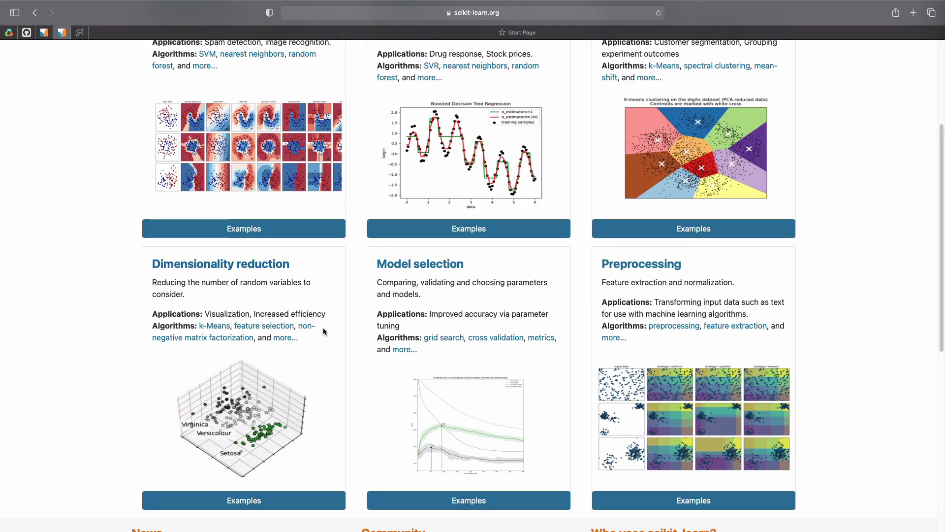
- Read the Feature selection guide through variance threshold, univariate selection and recursive feature elimination
{"action": "left_click", "coordinate": [263, 326]}
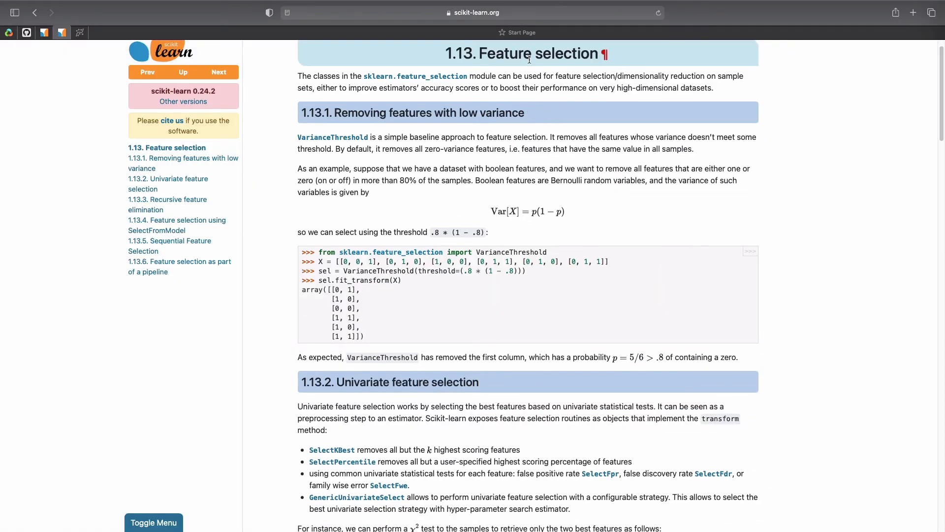
{"action": "scroll", "scroll_direction": "down", "scroll_amount": 3}
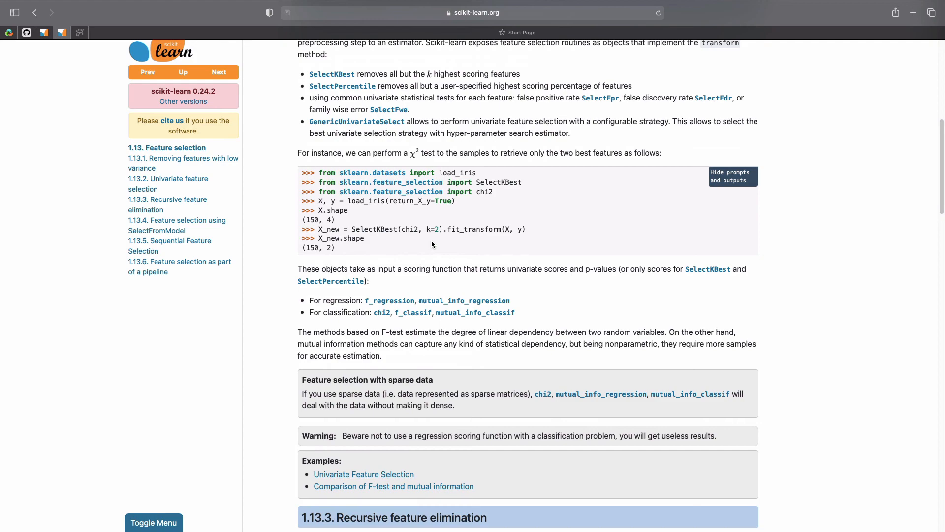
{"action": "scroll", "scroll_direction": "down", "scroll_amount": 3}
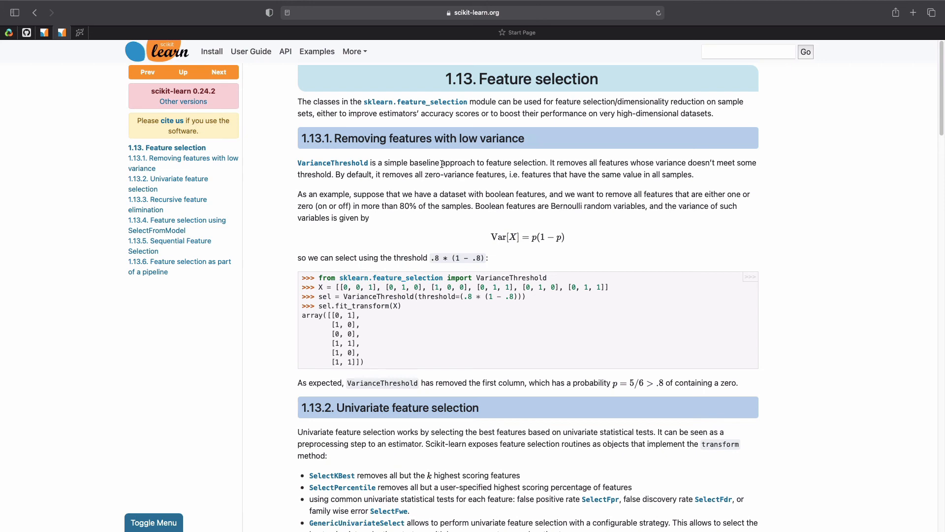
{"action": "mouse_move", "coordinate": [469, 197]}
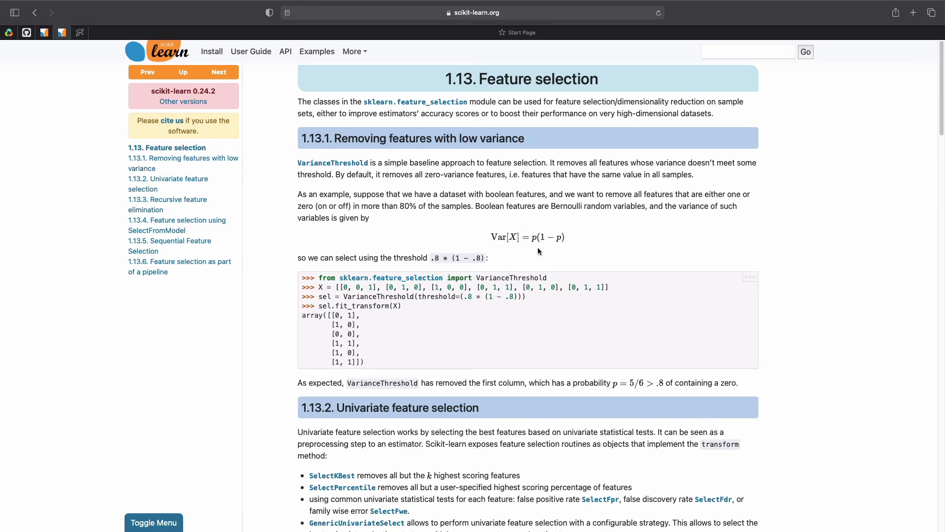
{"action": "scroll", "scroll_direction": "down", "scroll_amount": 3}
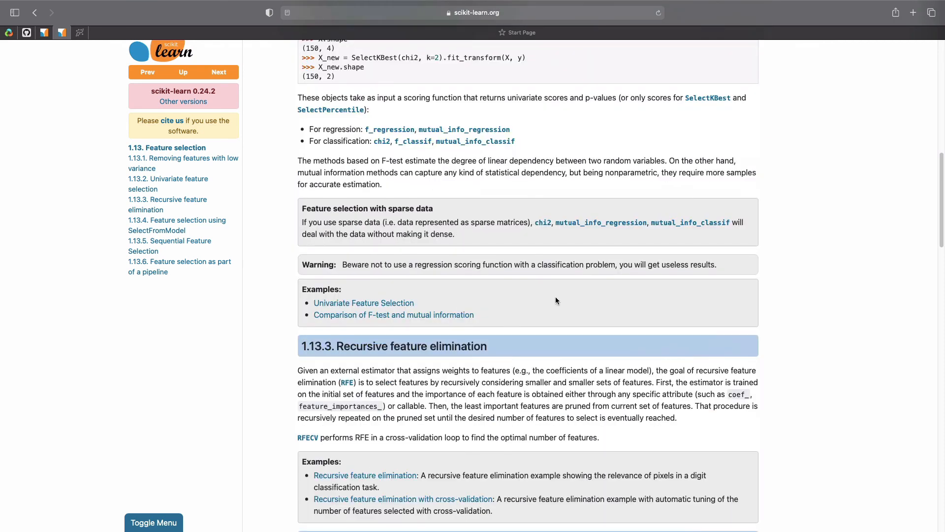
{"action": "scroll", "scroll_direction": "down", "scroll_amount": 3}
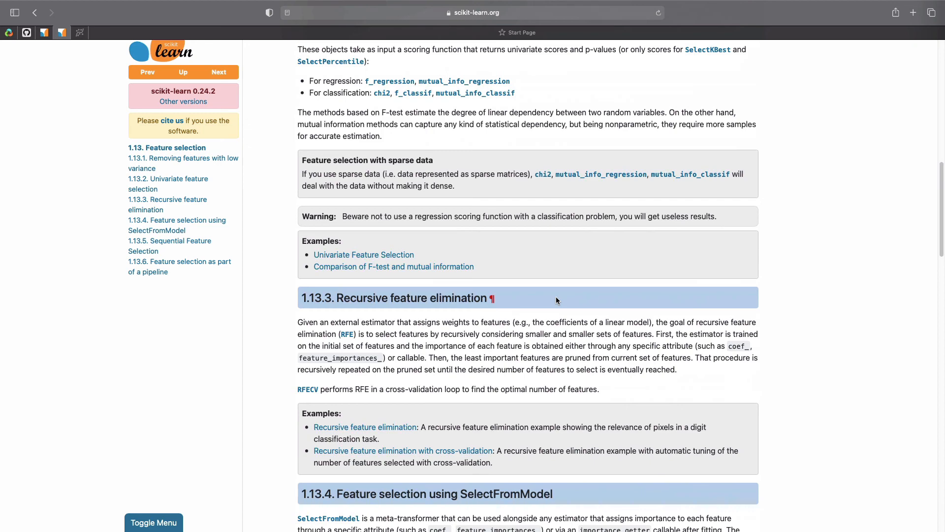
{"action": "scroll", "scroll_direction": "up", "scroll_amount": 3}
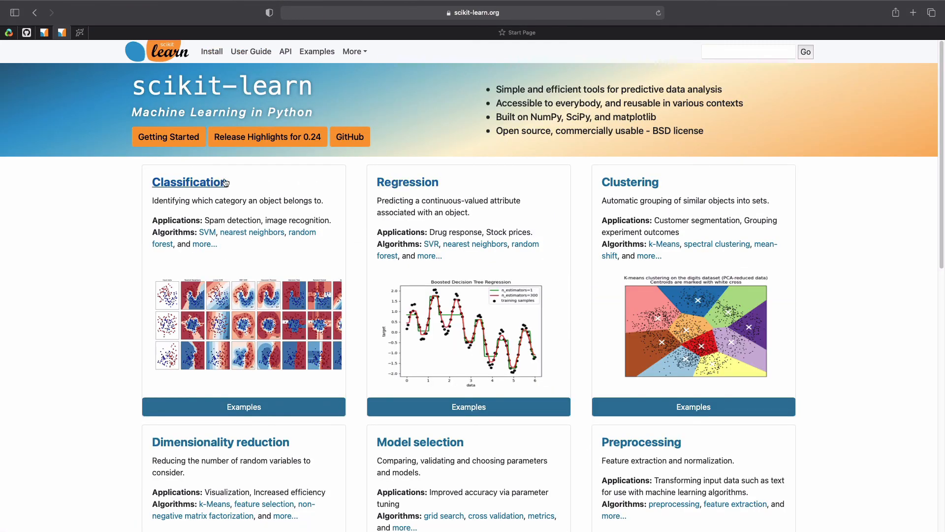
- Browse the Supervised learning contents from Classification down to the Clustering method comparison table
{"action": "left_click", "coordinate": [189, 182]}
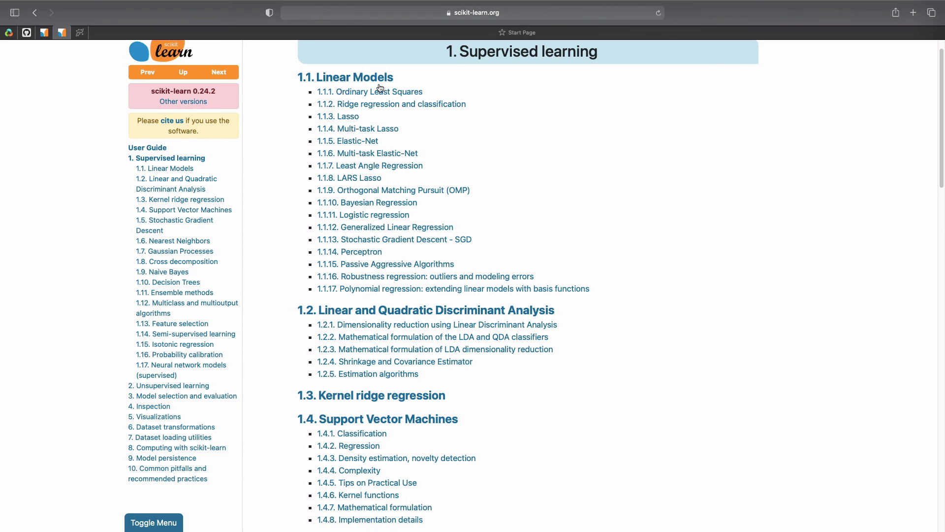
{"action": "scroll", "scroll_direction": "down", "scroll_amount": 3}
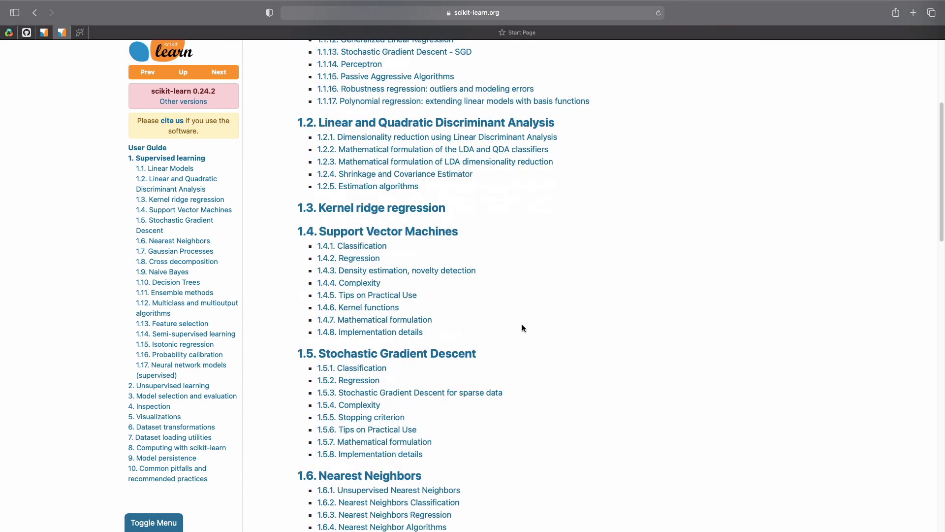
{"action": "scroll", "scroll_direction": "down", "scroll_amount": 3}
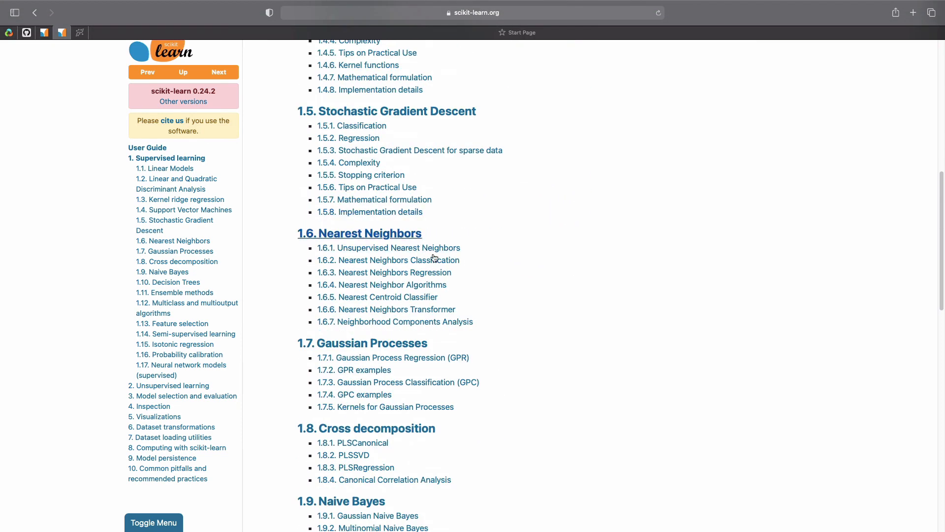
{"action": "scroll", "scroll_direction": "down", "scroll_amount": 3}
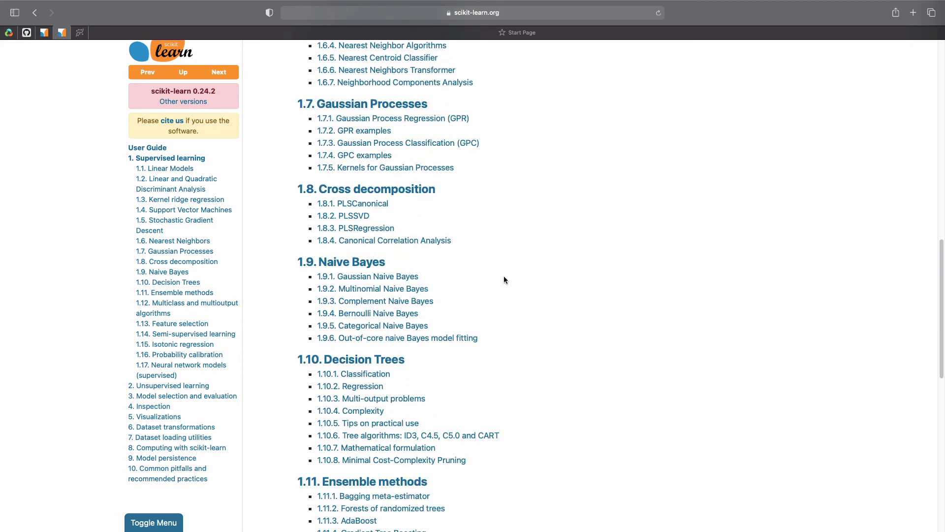
{"action": "scroll", "scroll_direction": "down", "scroll_amount": 3}
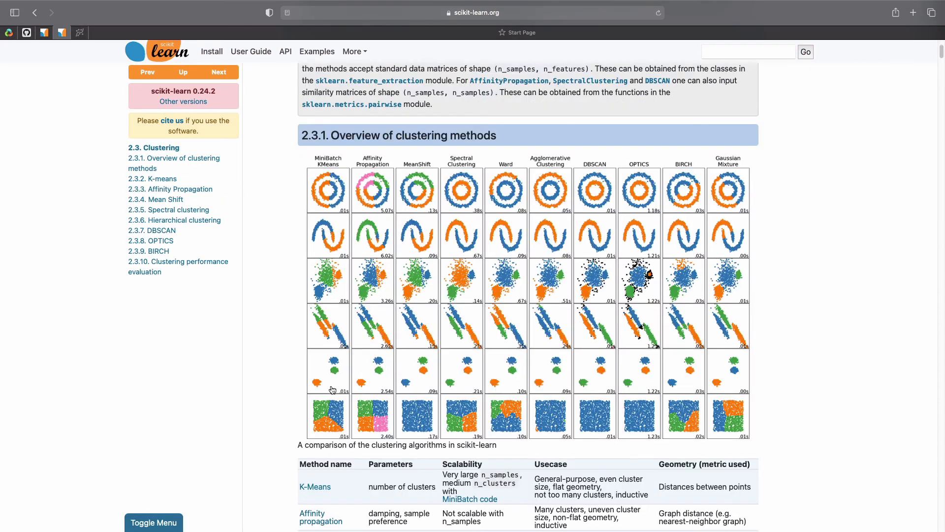
{"action": "scroll", "scroll_direction": "down", "scroll_amount": 3}
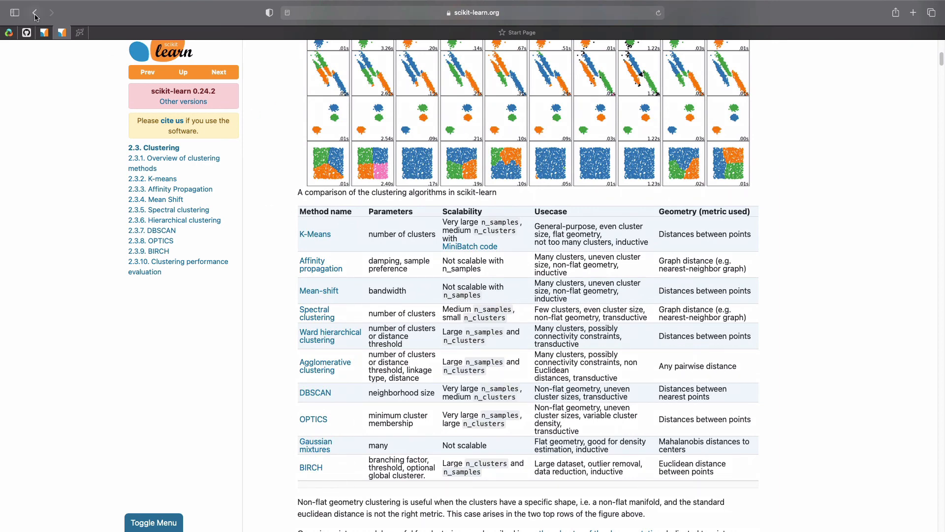
- Go back to the scikit-learn home page and browse its category cards down to Model selection and Preprocessing
{"action": "left_click", "coordinate": [34, 12]}
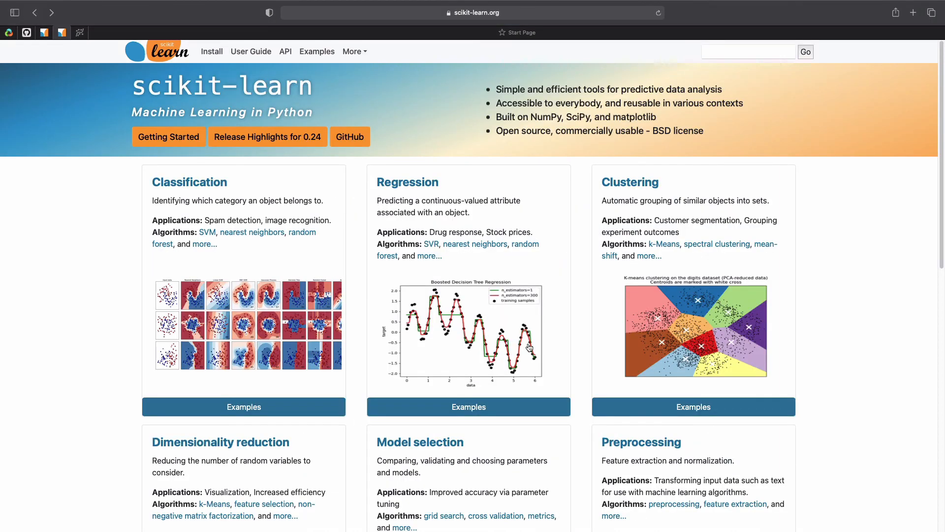
{"action": "scroll", "scroll_direction": "down", "scroll_amount": 3}
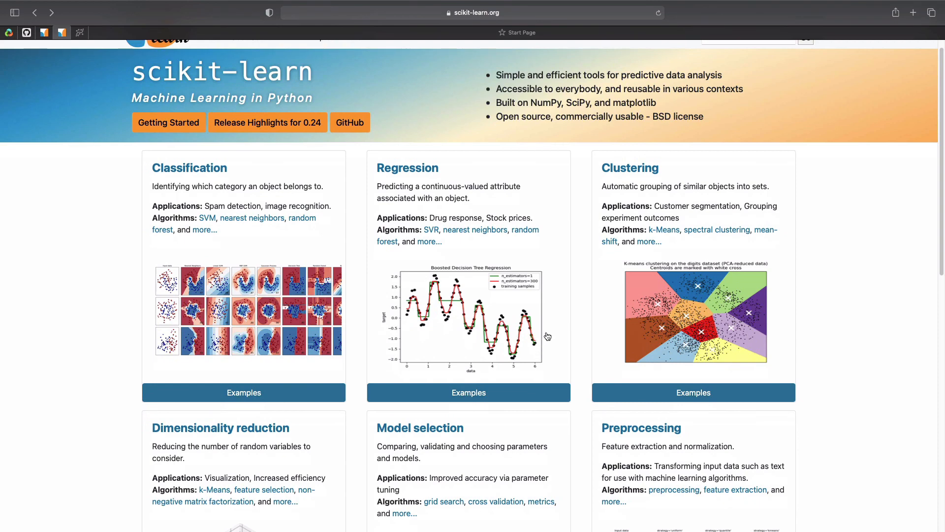
{"action": "mouse_move", "coordinate": [548, 336]}
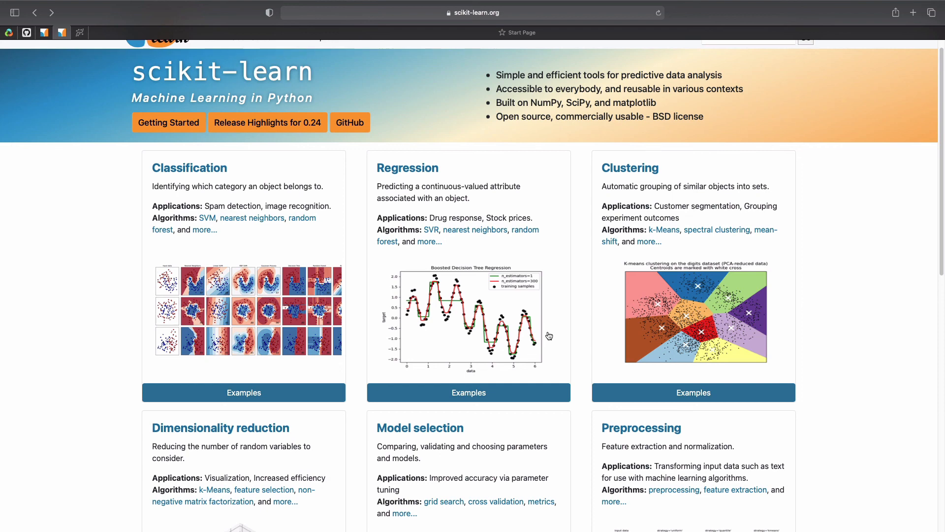
{"action": "mouse_move", "coordinate": [813, 332]}
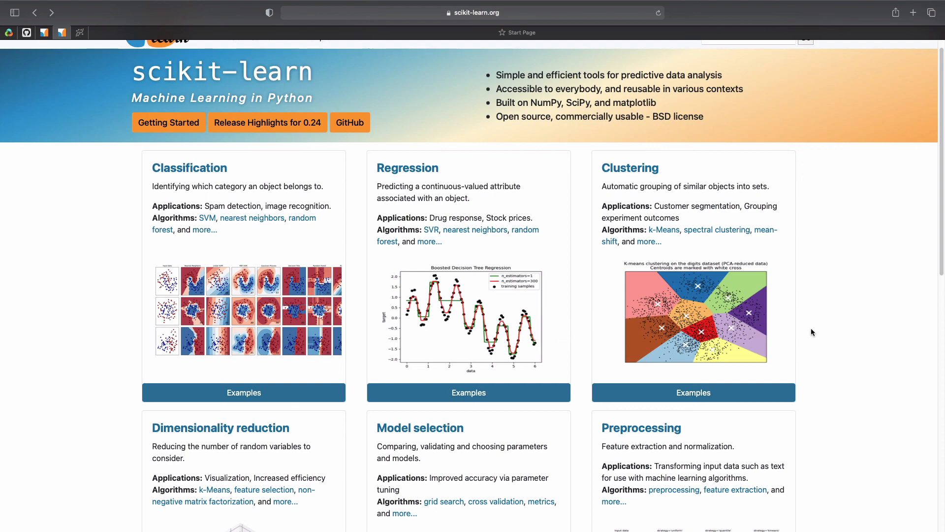
{"action": "scroll", "scroll_direction": "down", "scroll_amount": 3}
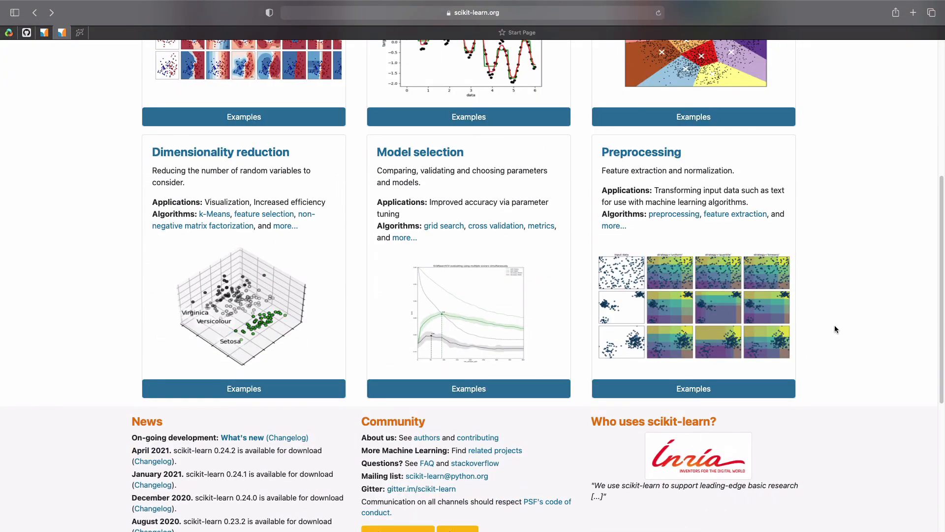
{"action": "scroll", "scroll_direction": "up", "scroll_amount": 3}
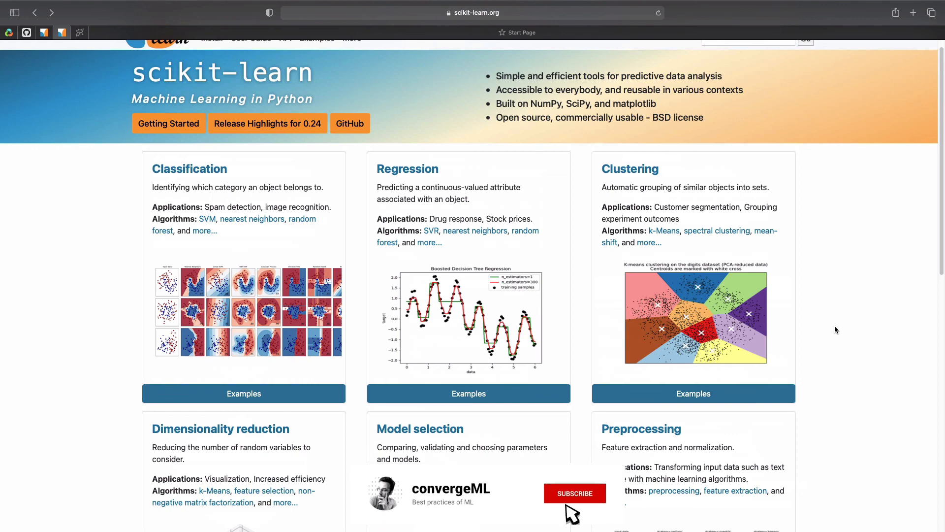
{"action": "left_click", "coordinate": [573, 492]}
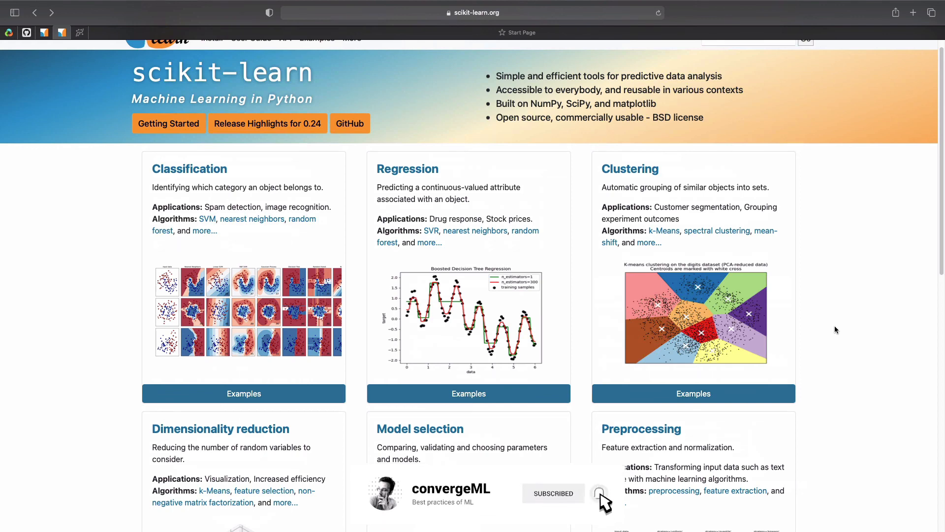